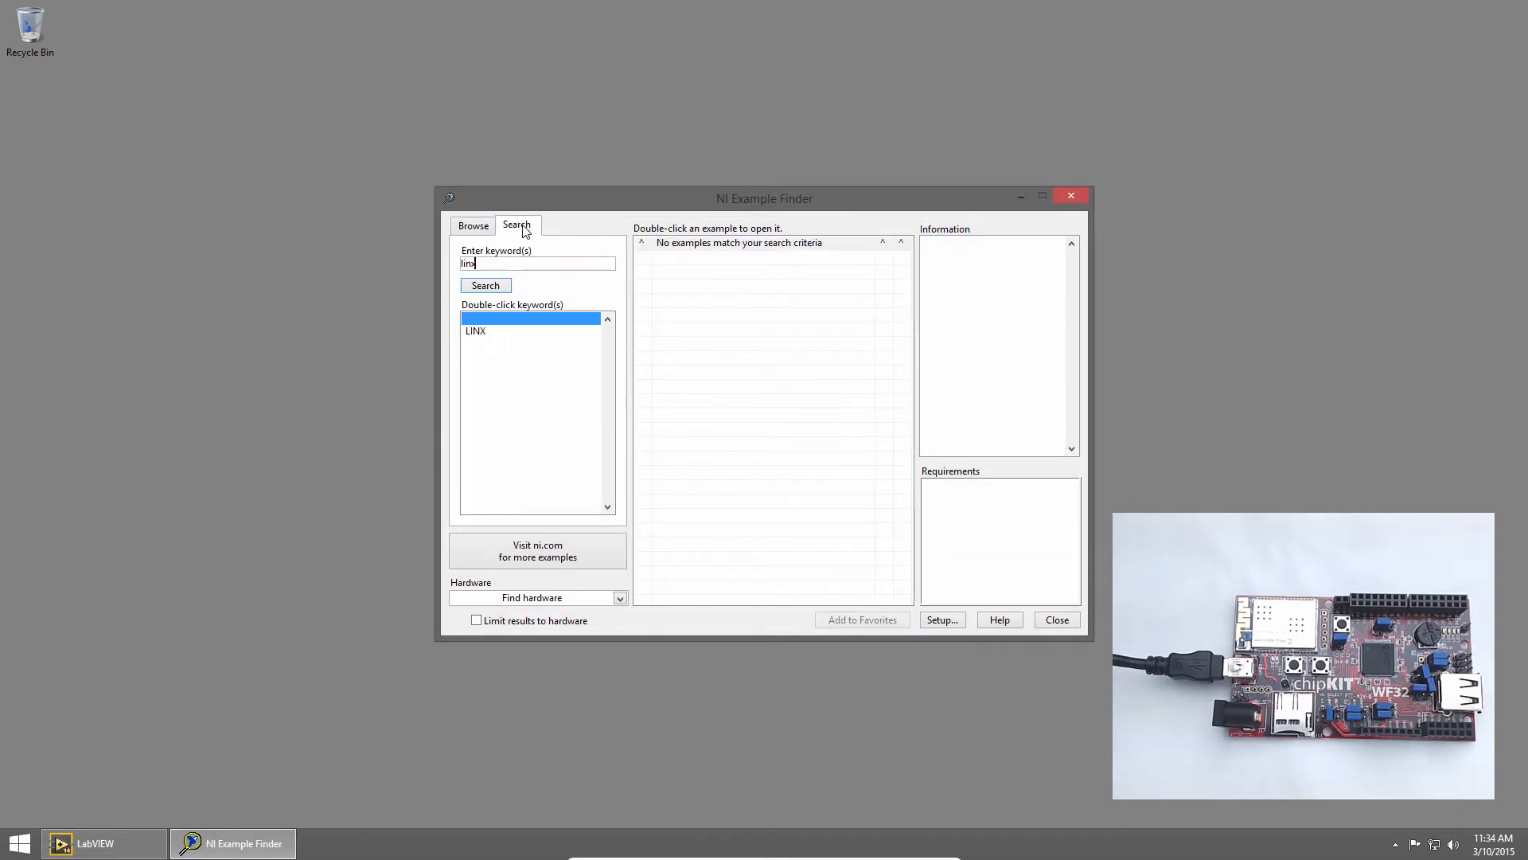
Search examples for 'linx' and select LINX - Digital Read 1 Channel.vi from the results
click(483, 285)
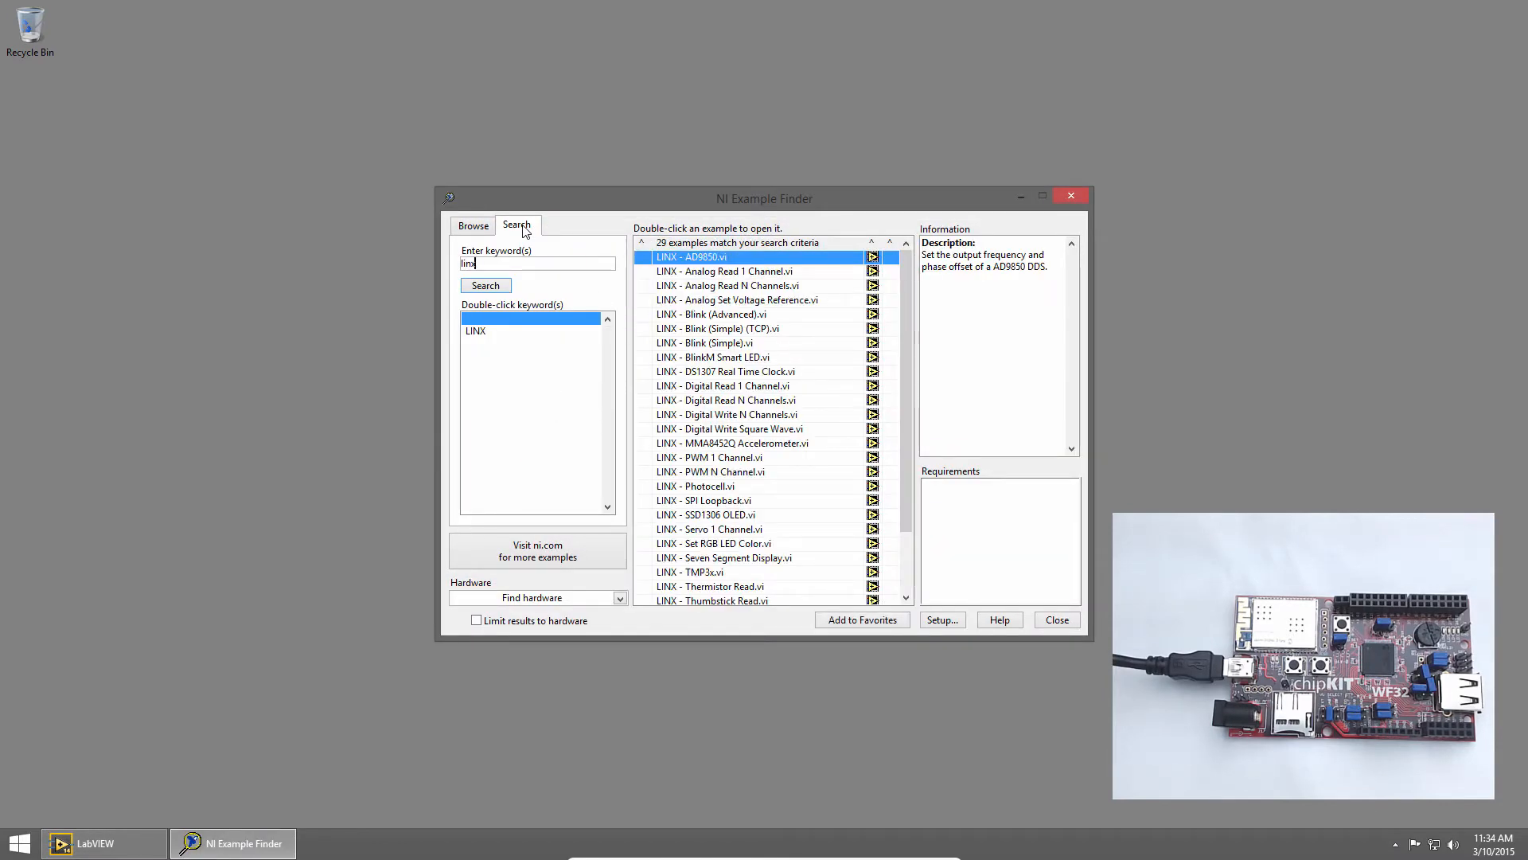
click(722, 385)
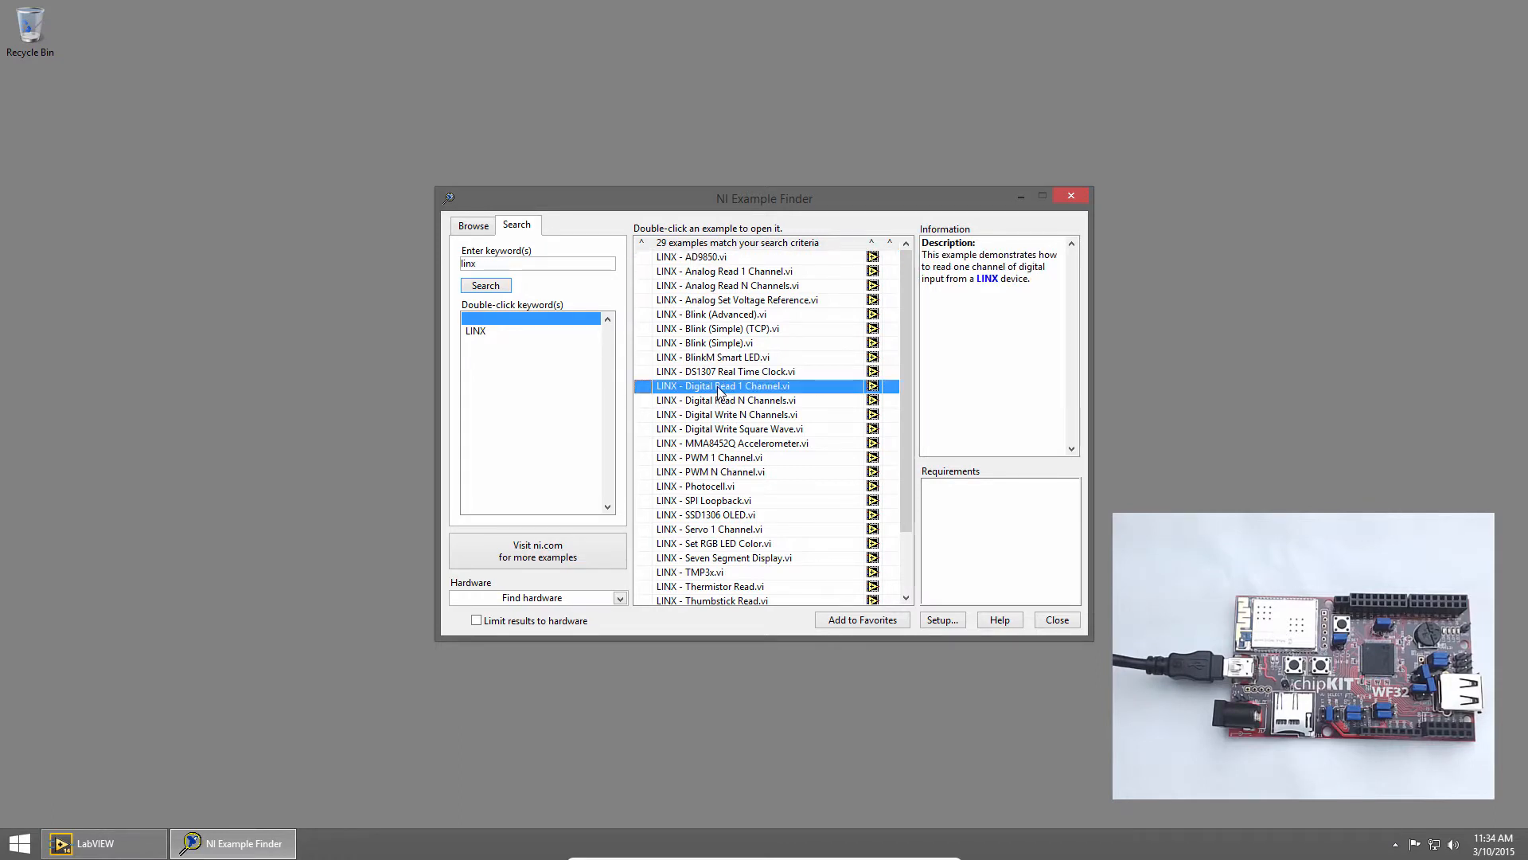
Open the Digital Read 1 Channel example, dismiss Example Finder, and choose COM4 as the serial port
double_click(721, 385)
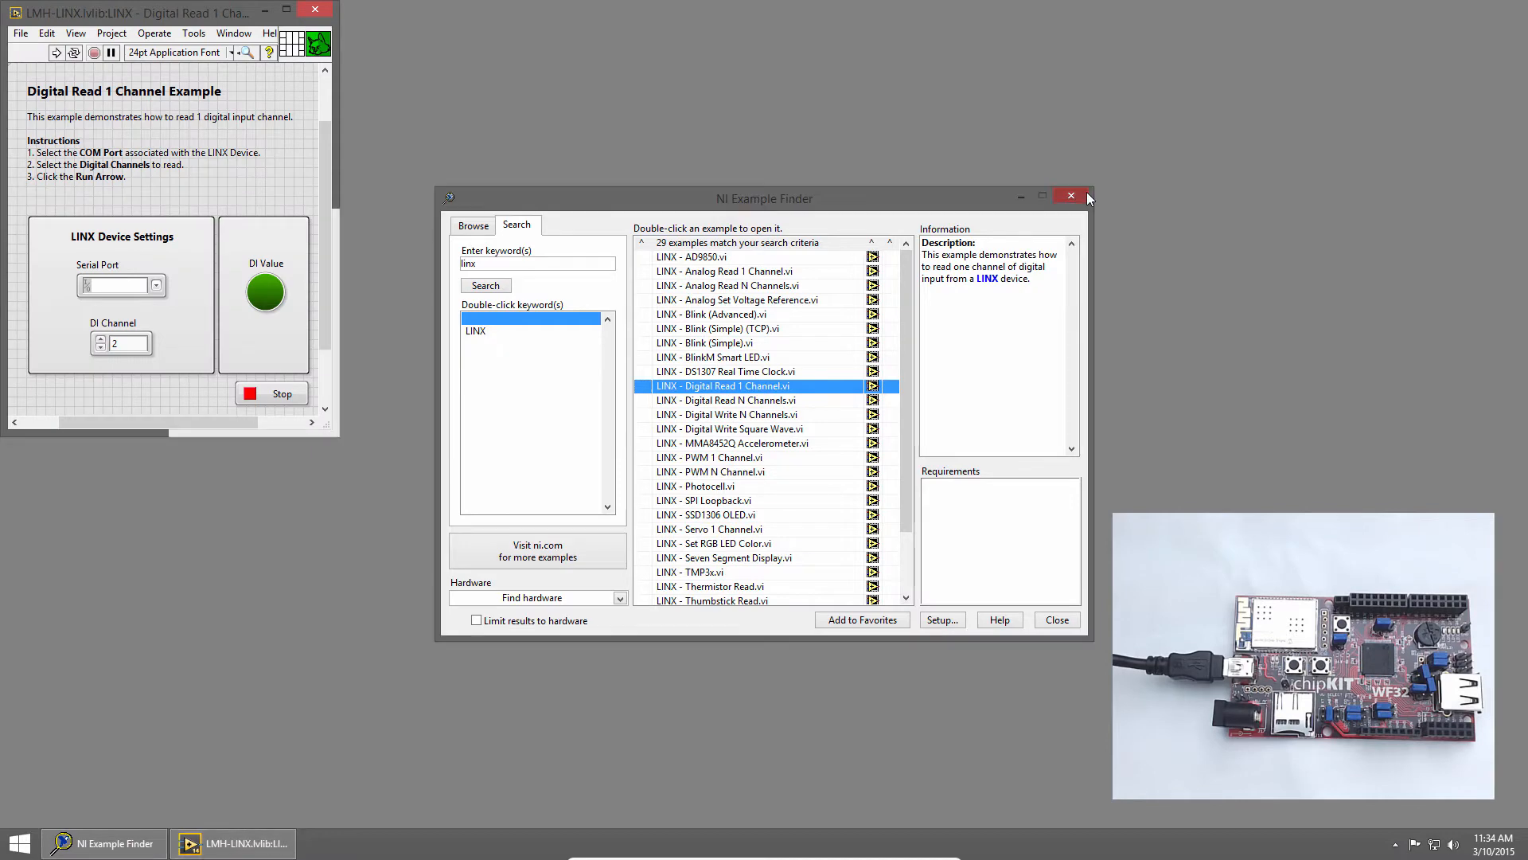
click(1069, 196)
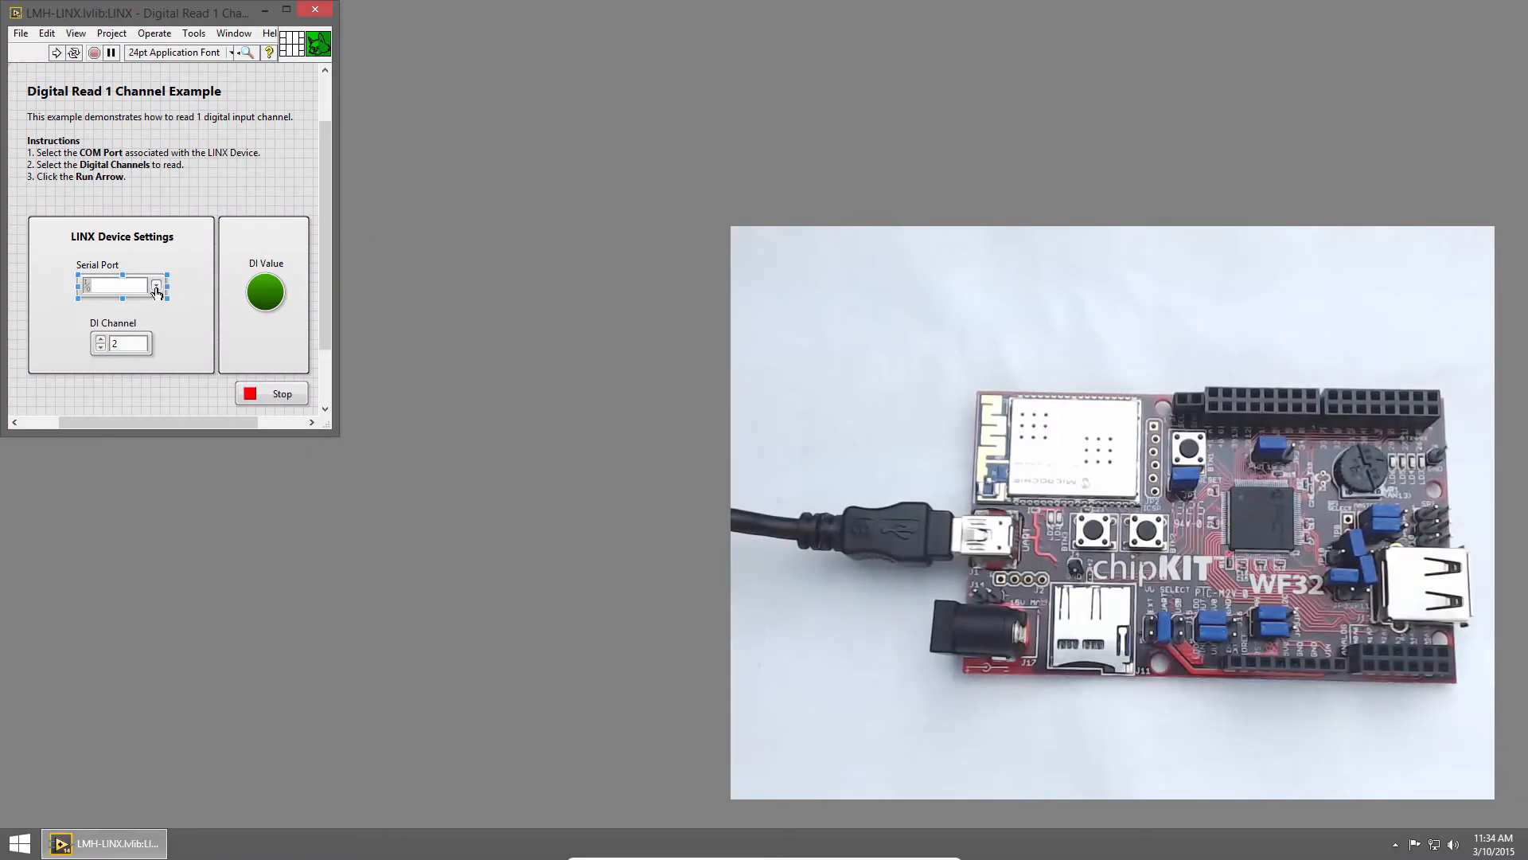
click(156, 285)
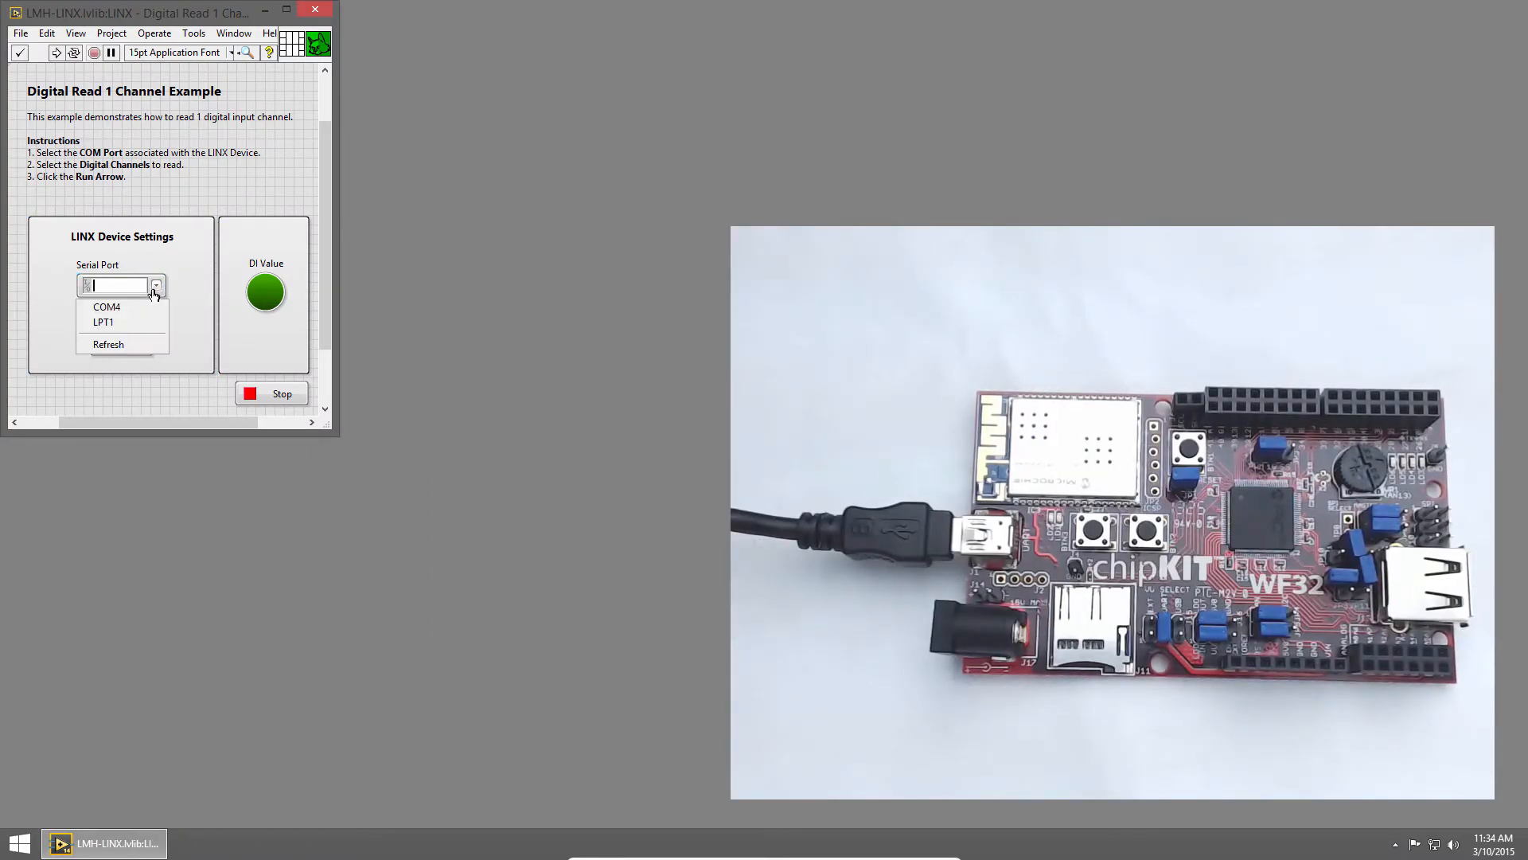
click(107, 306)
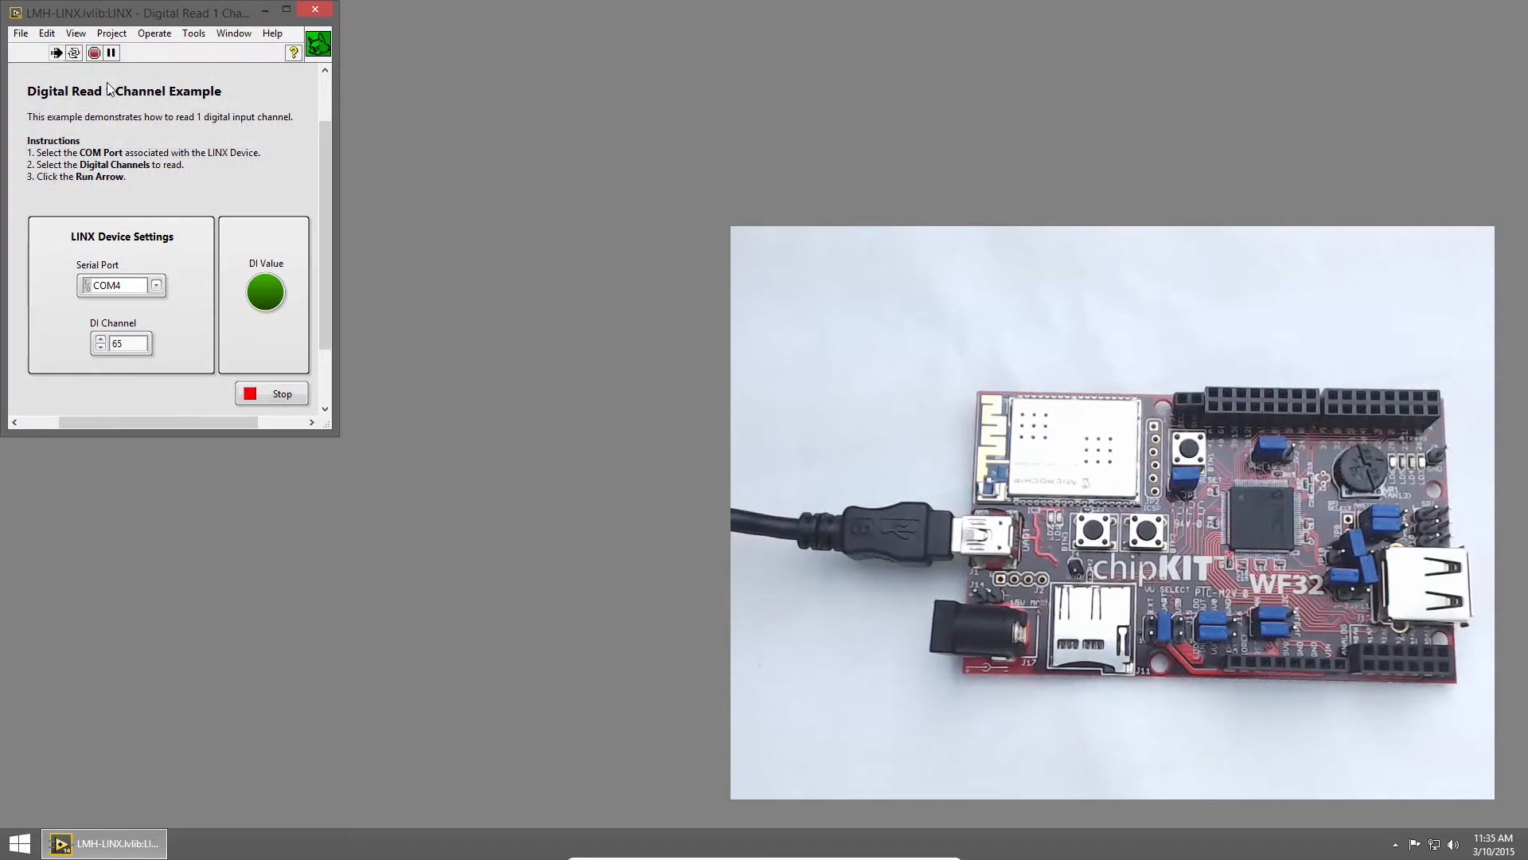
mouse_move(270, 89)
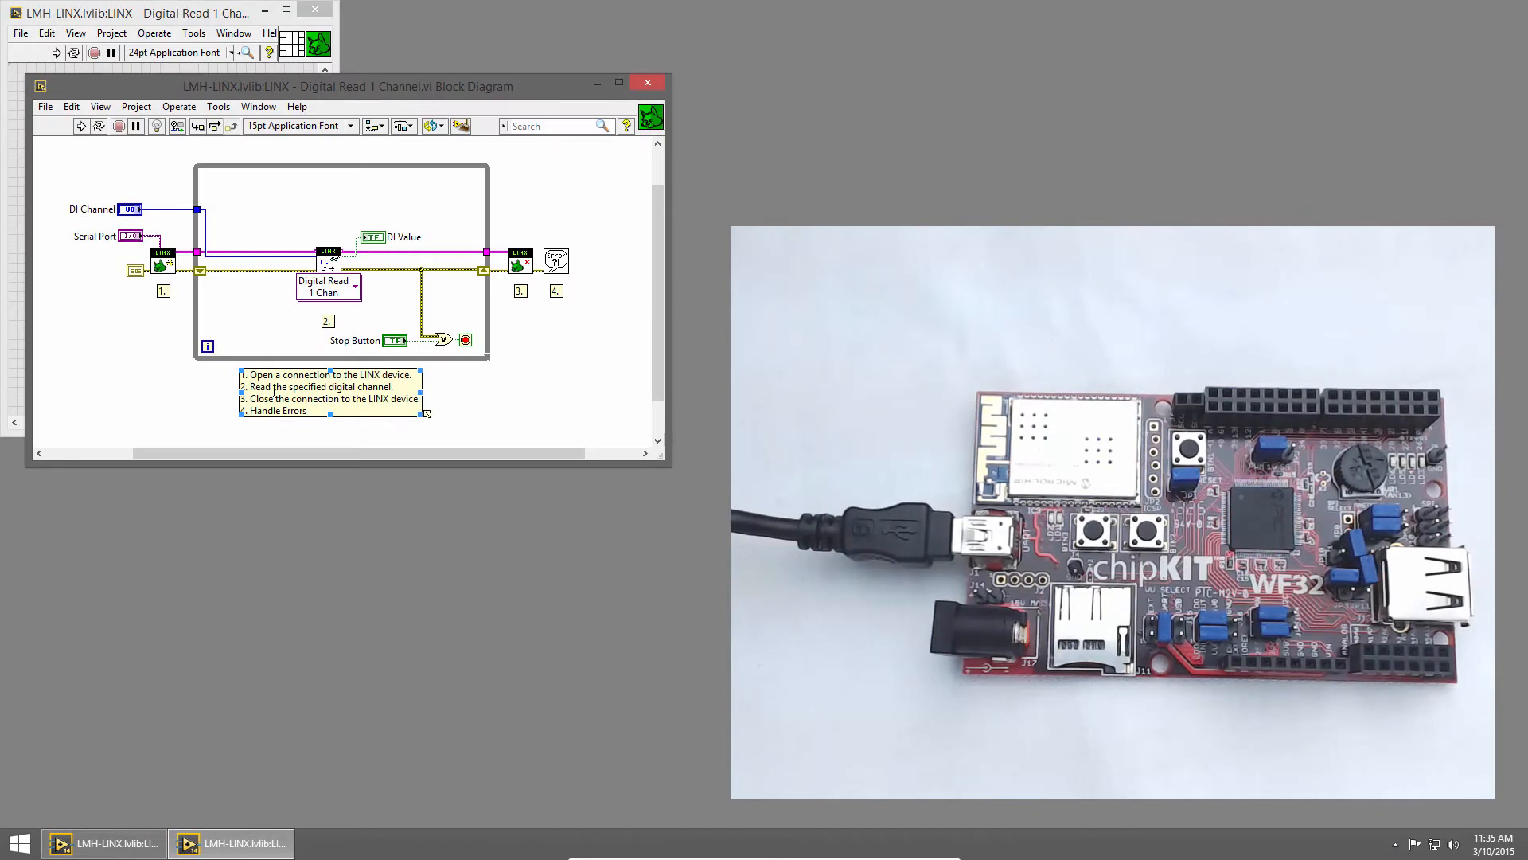
Show the block diagram with Context Help describing the Digital Read 1 Chan node
click(627, 126)
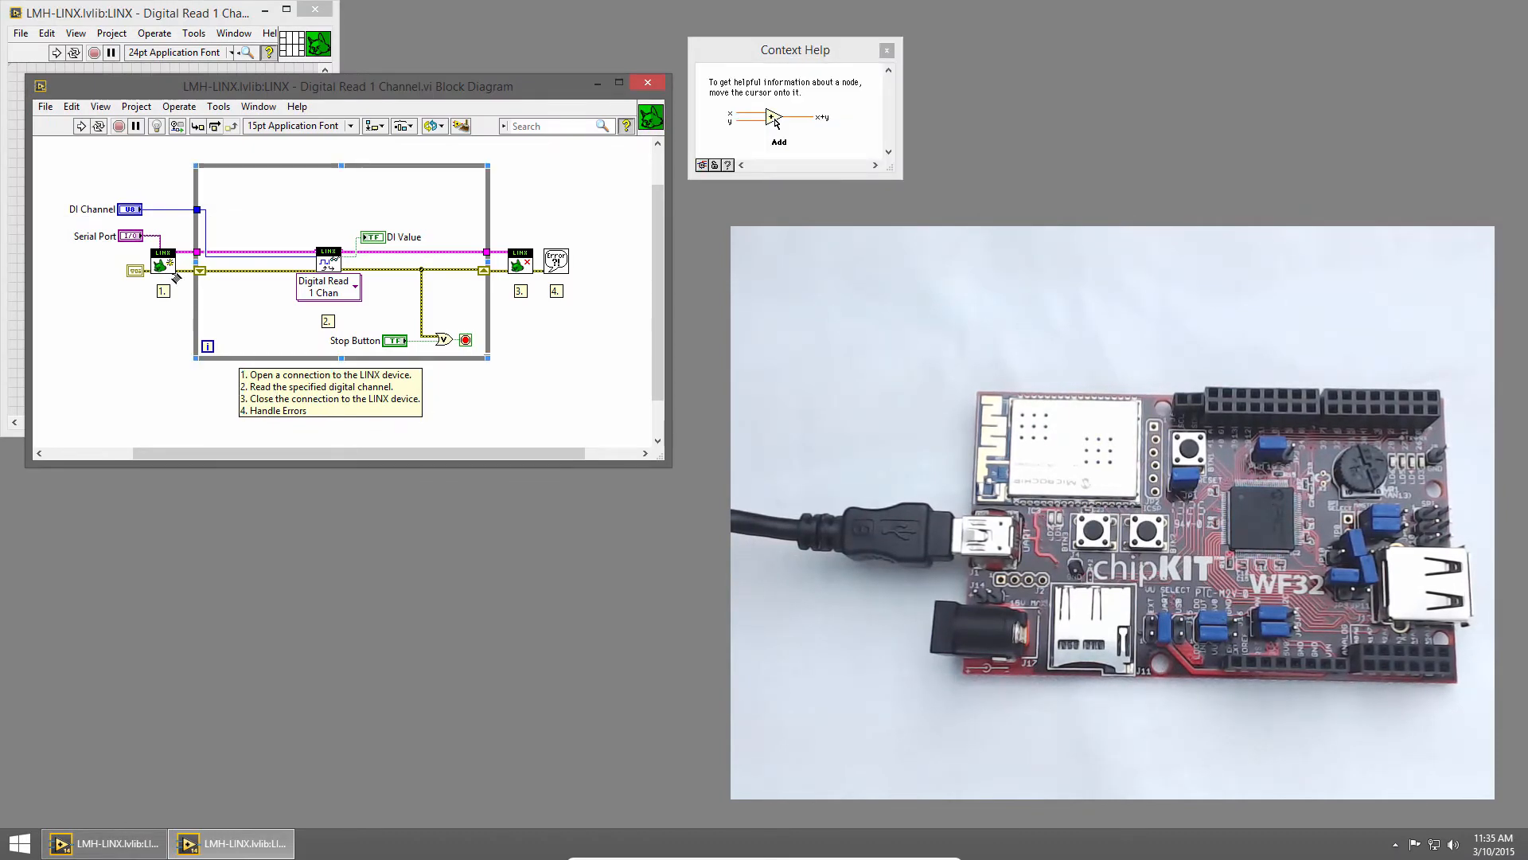
mouse_move(161, 265)
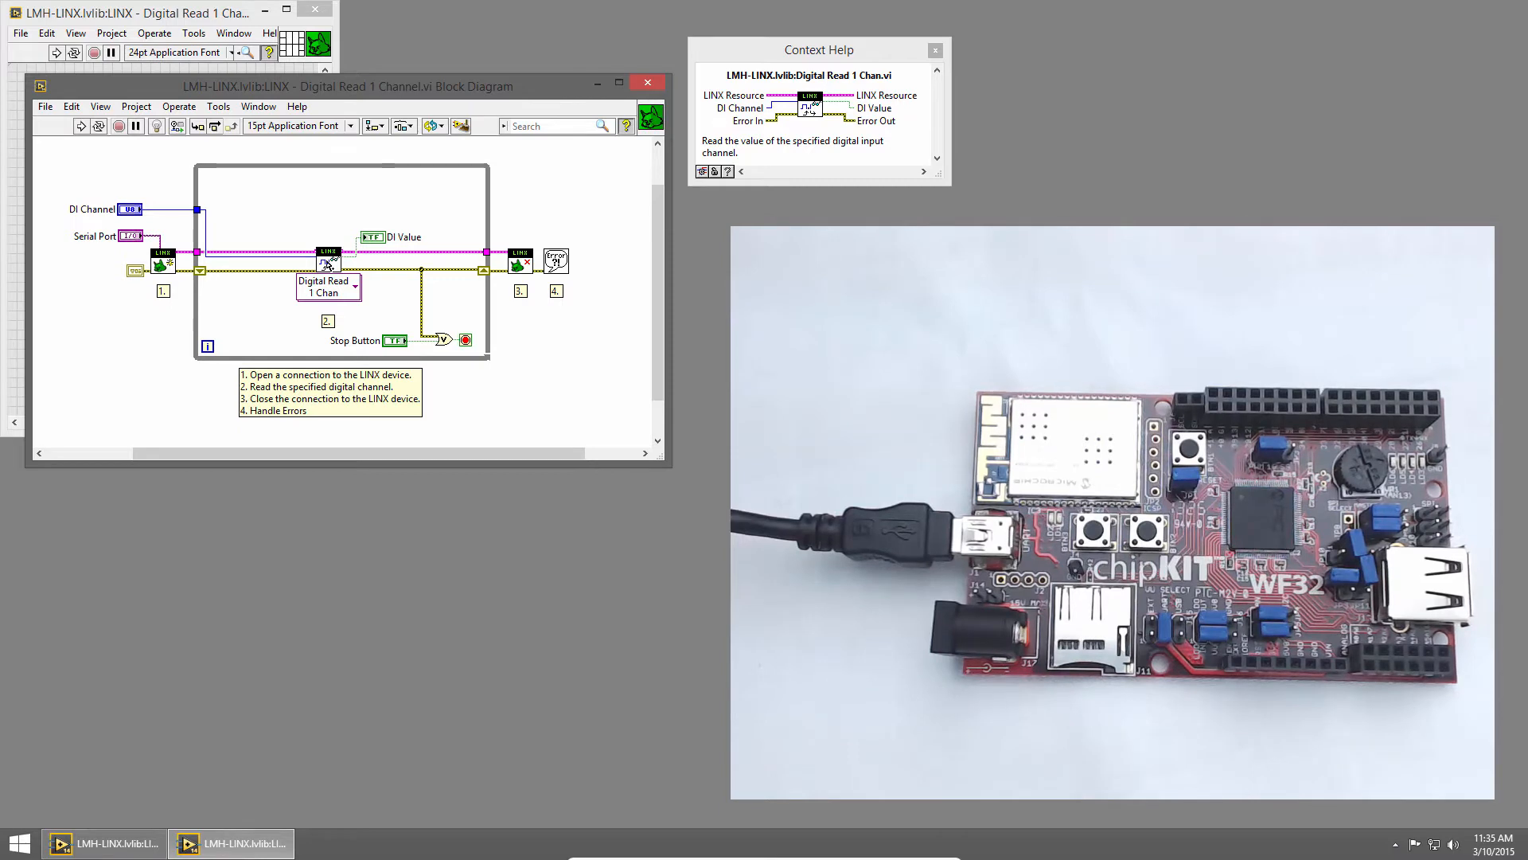
click(129, 208)
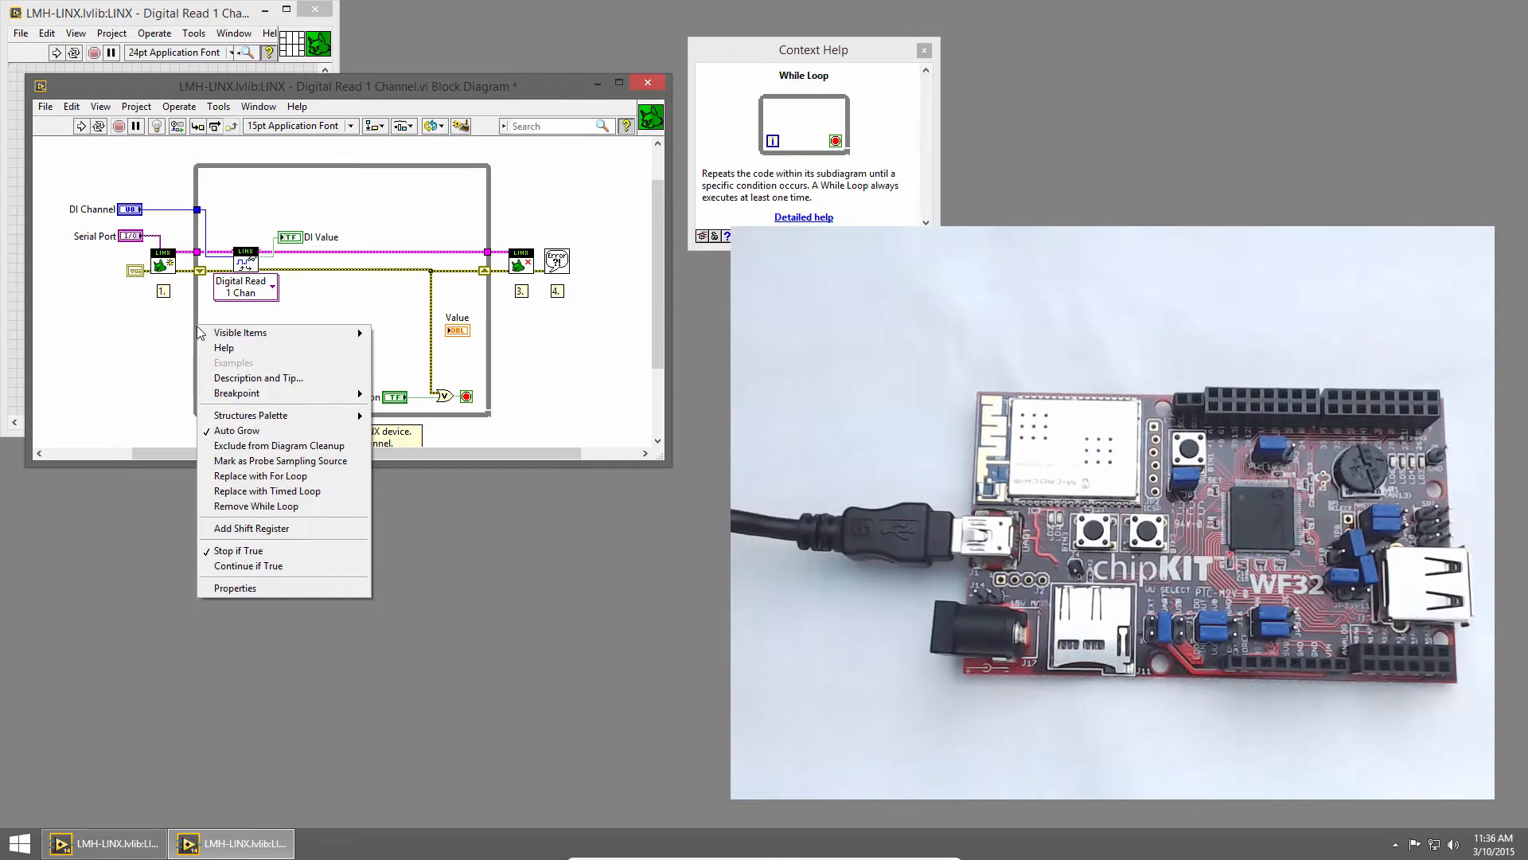
Add a shift register to the while loop, initialized from a numeric constant 0
click(250, 535)
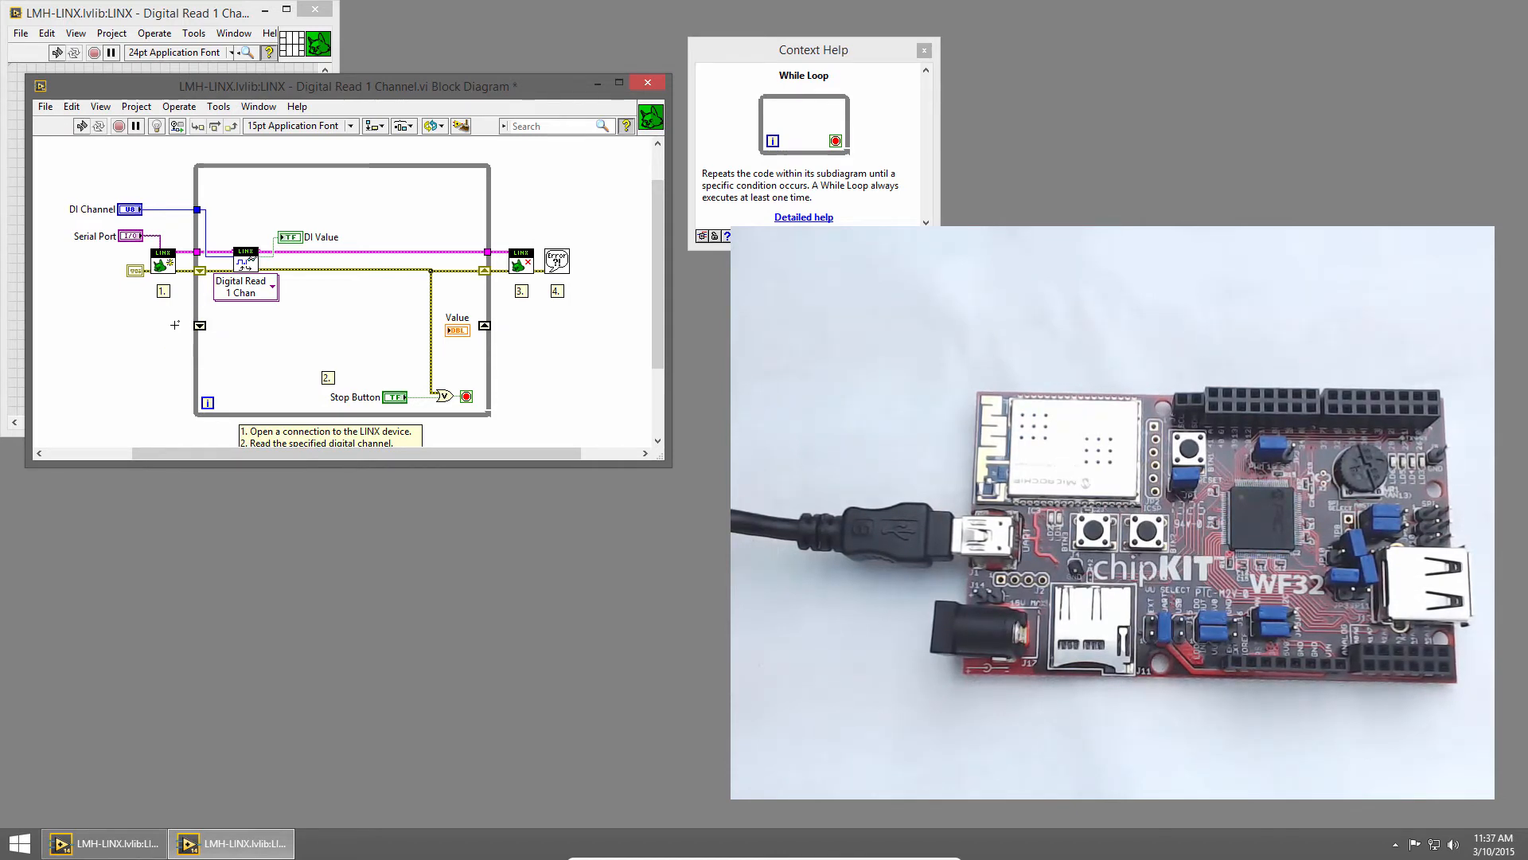
text(nu)
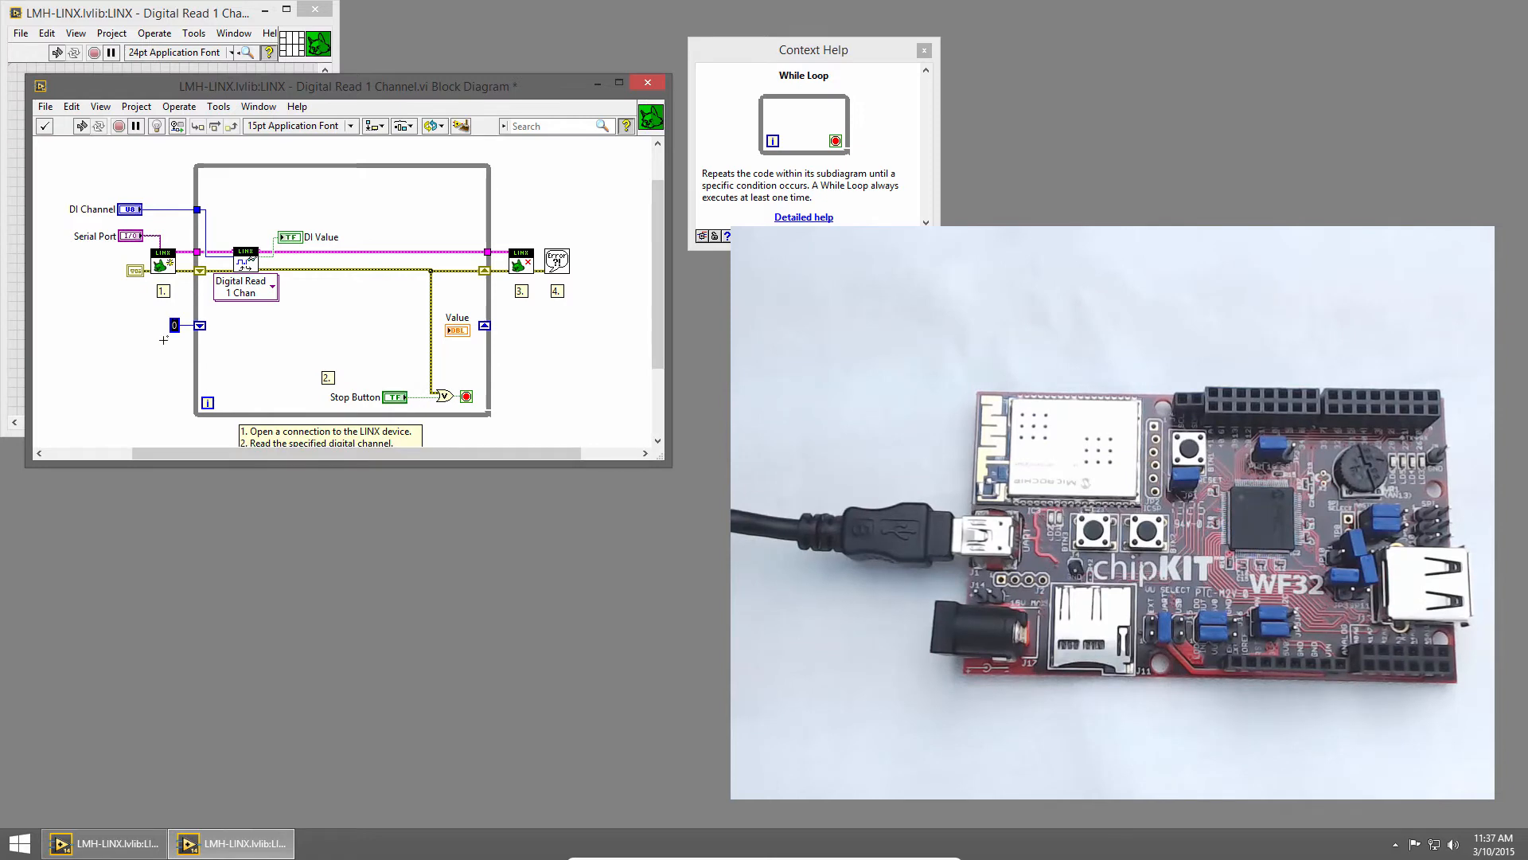
mouse_move(200, 324)
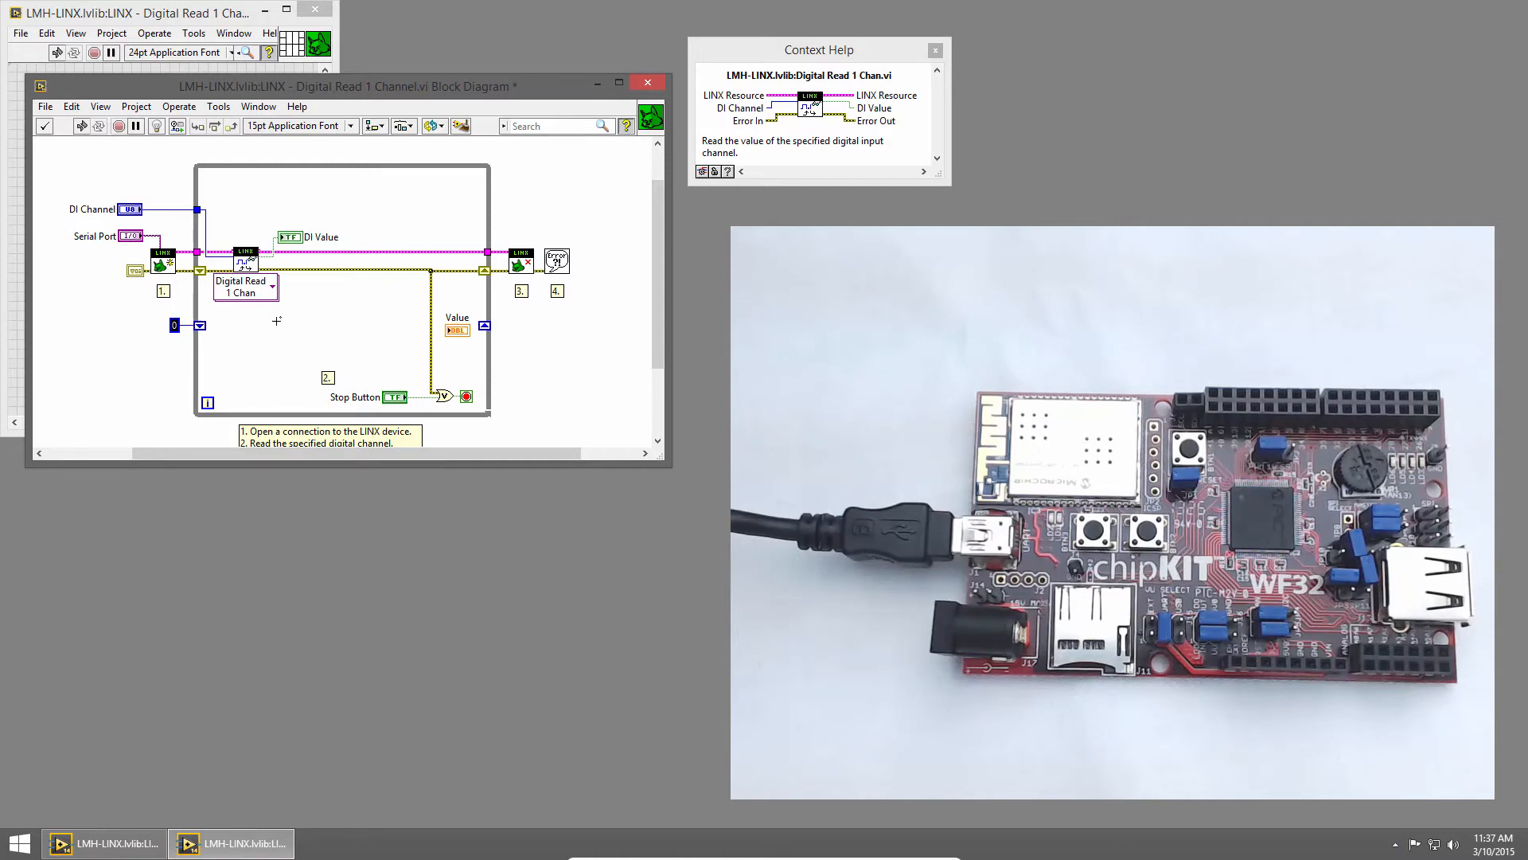
Place a Case Structure inside the loop from Functions > Structures and add an Increment node in its True case
right_click(341, 321)
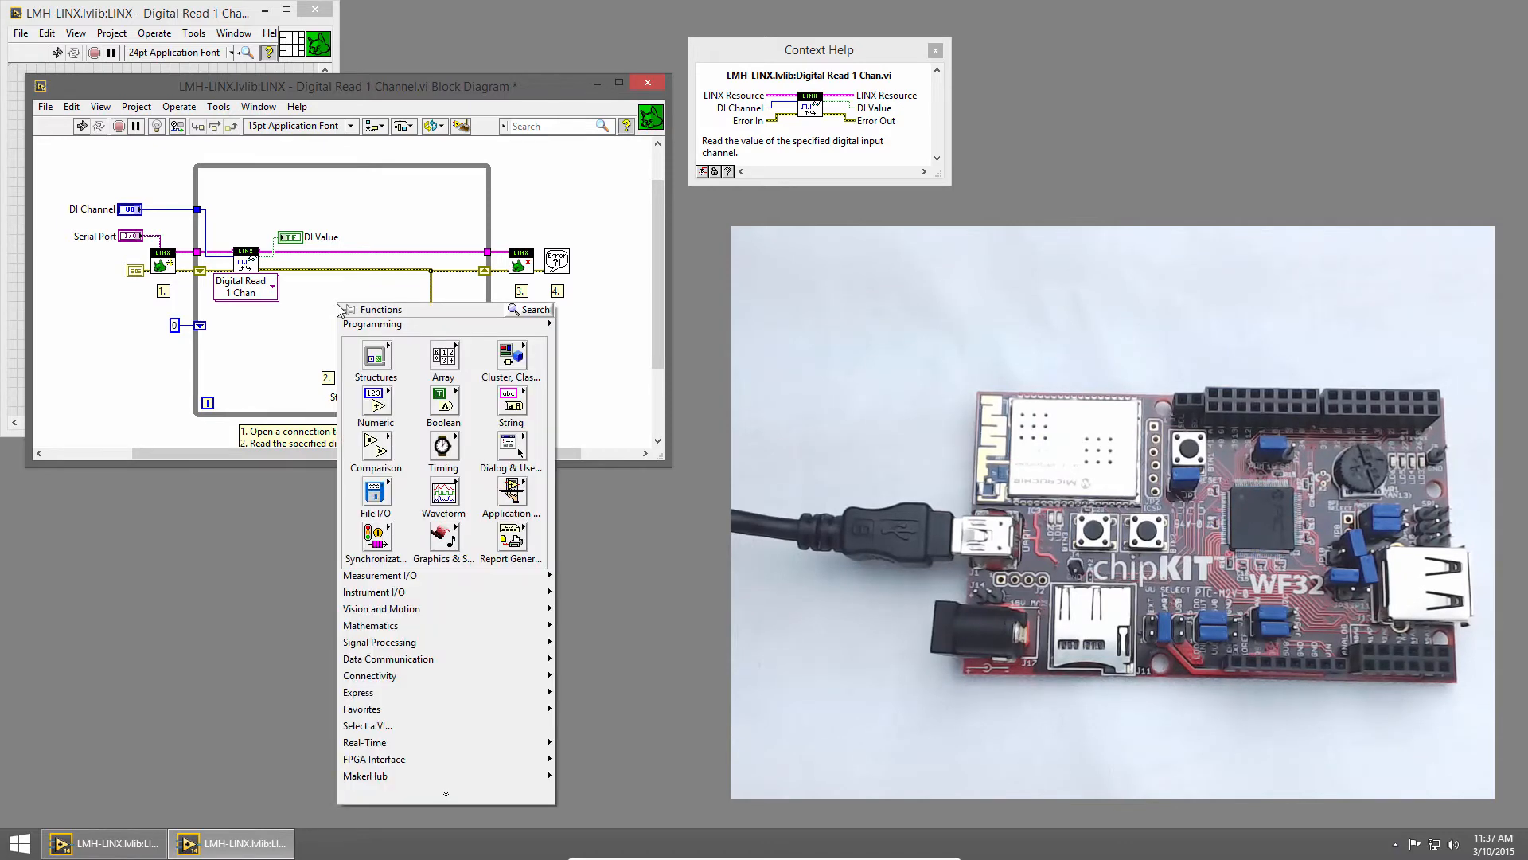
click(375, 363)
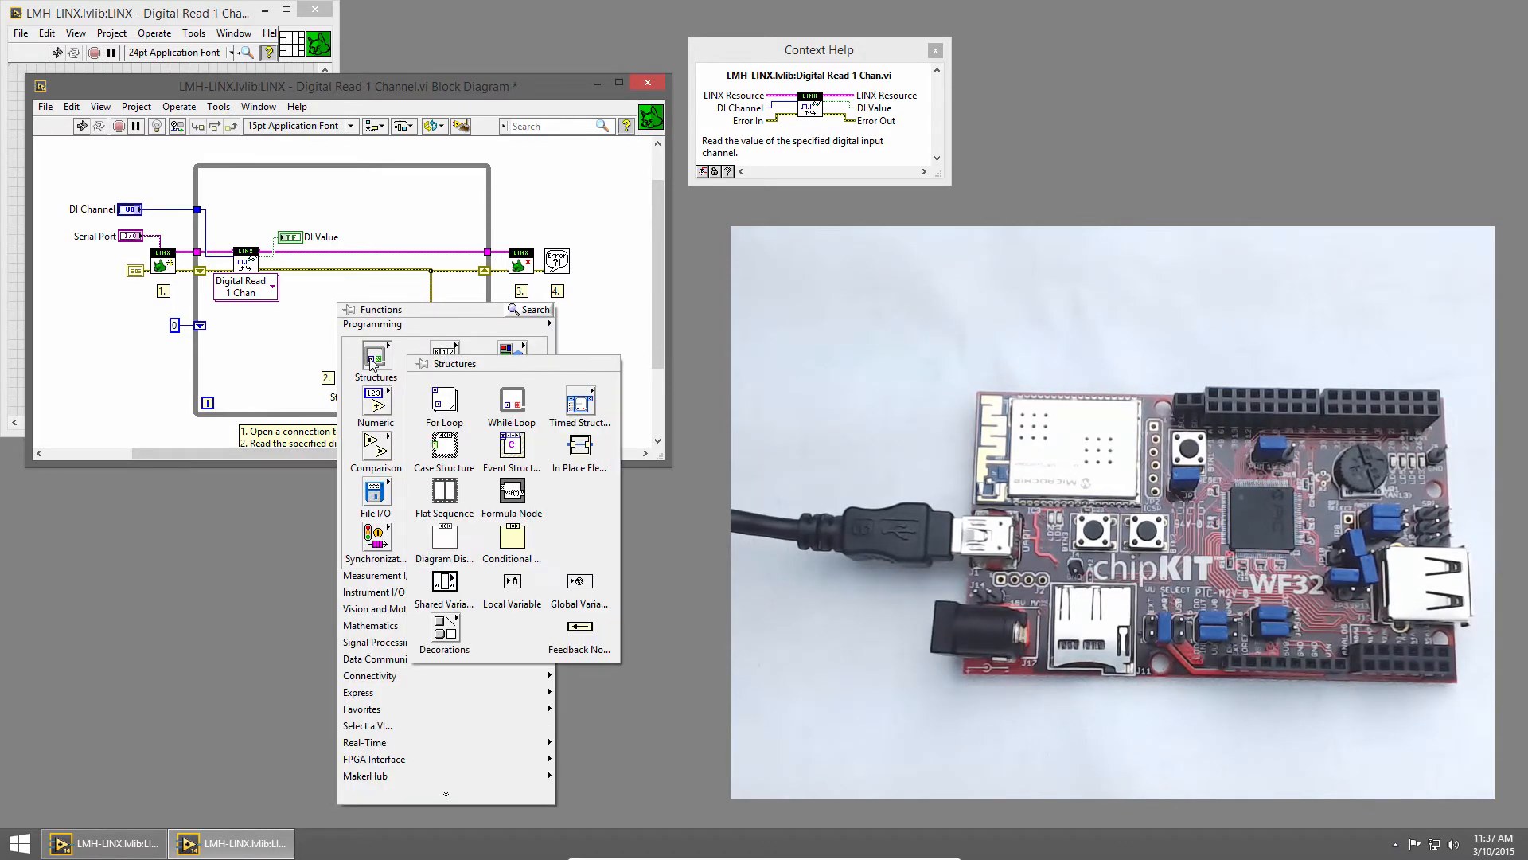
mouse_move(444, 445)
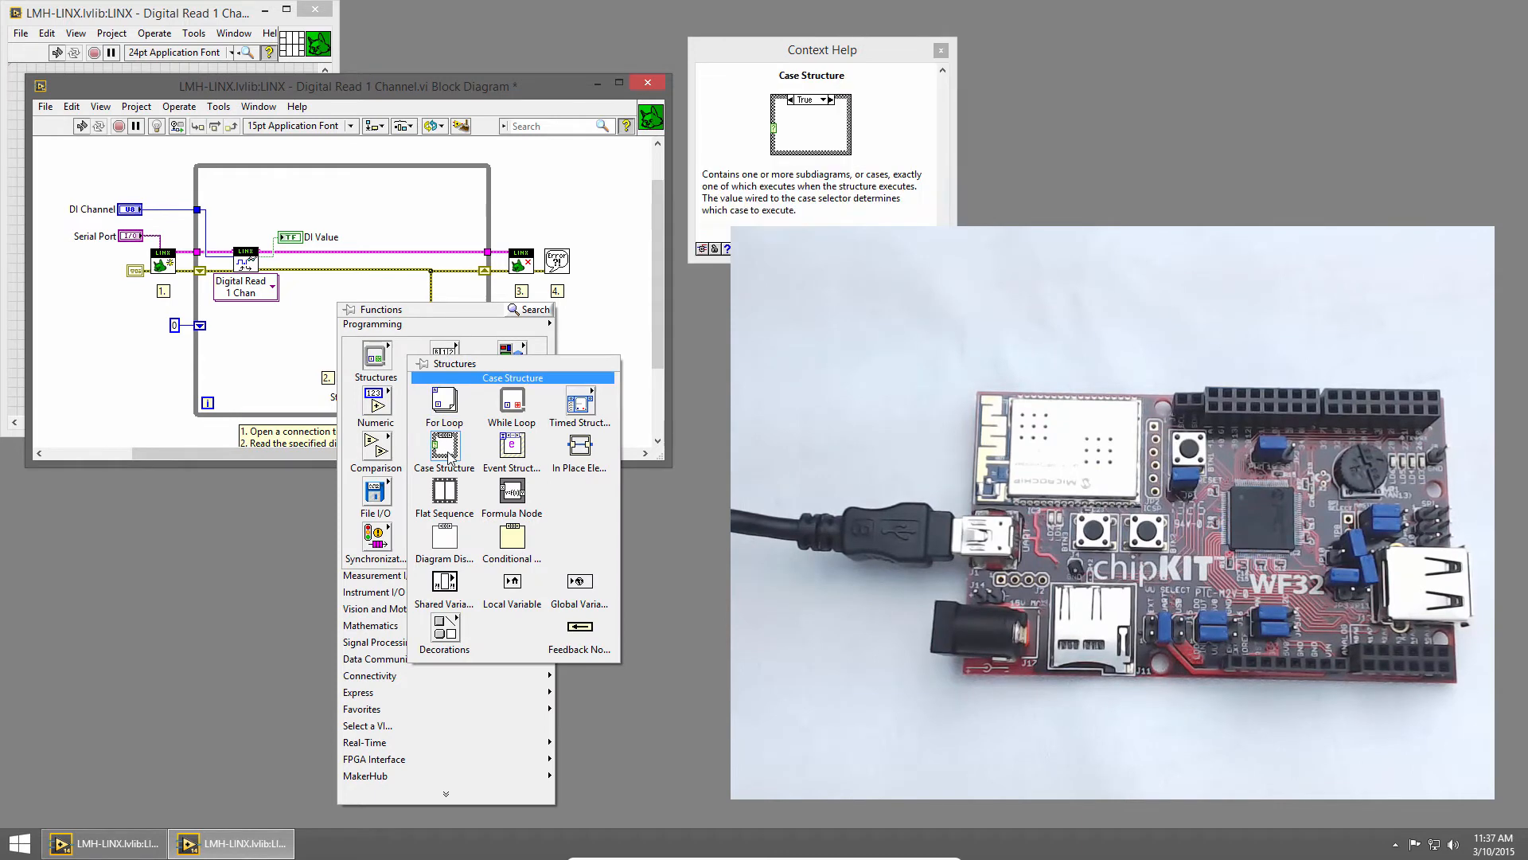
click(444, 447)
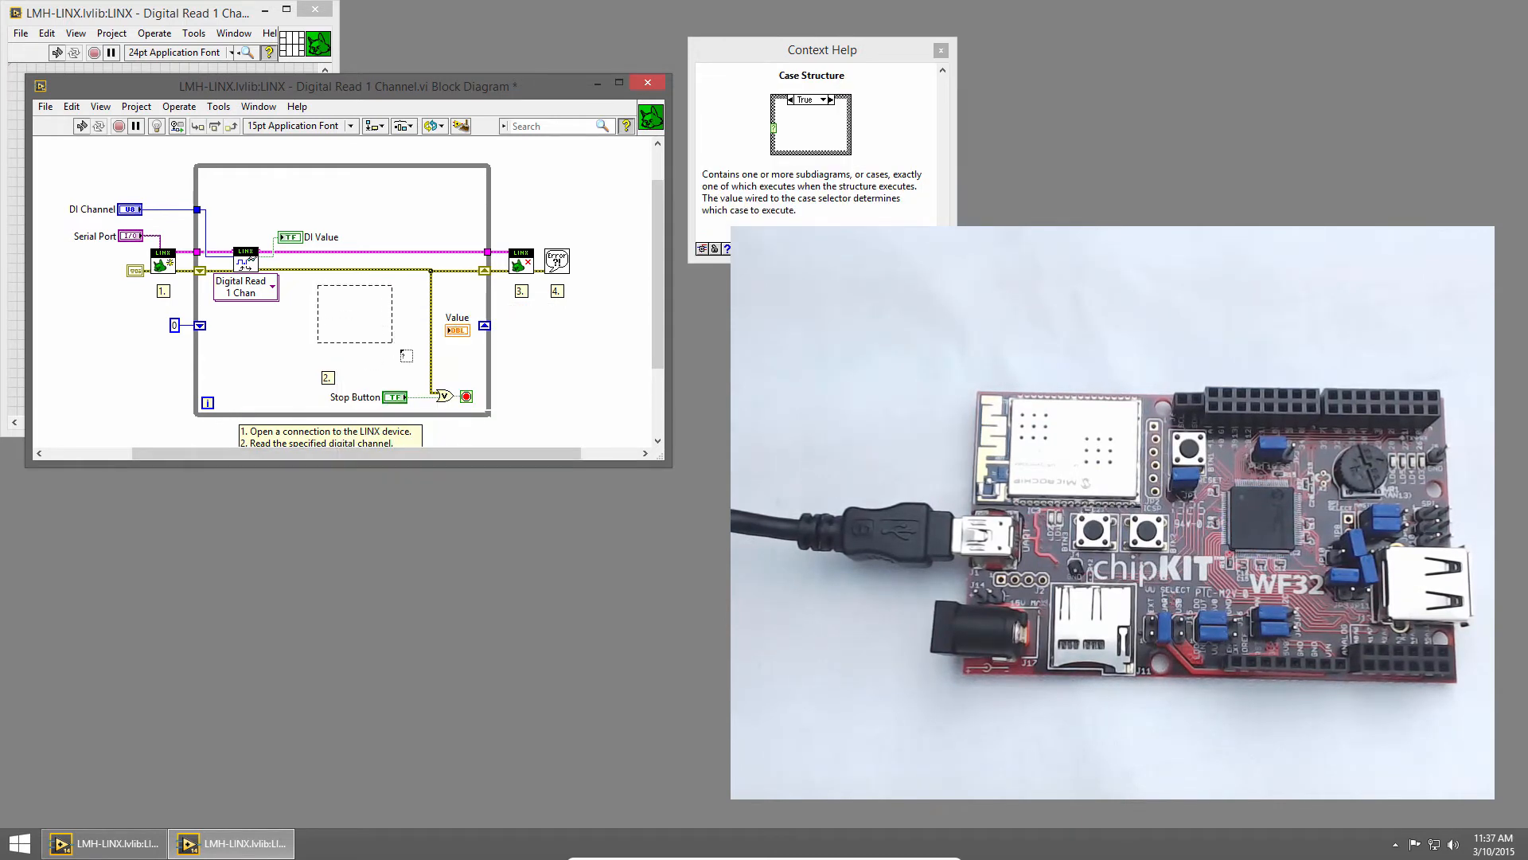
click(355, 313)
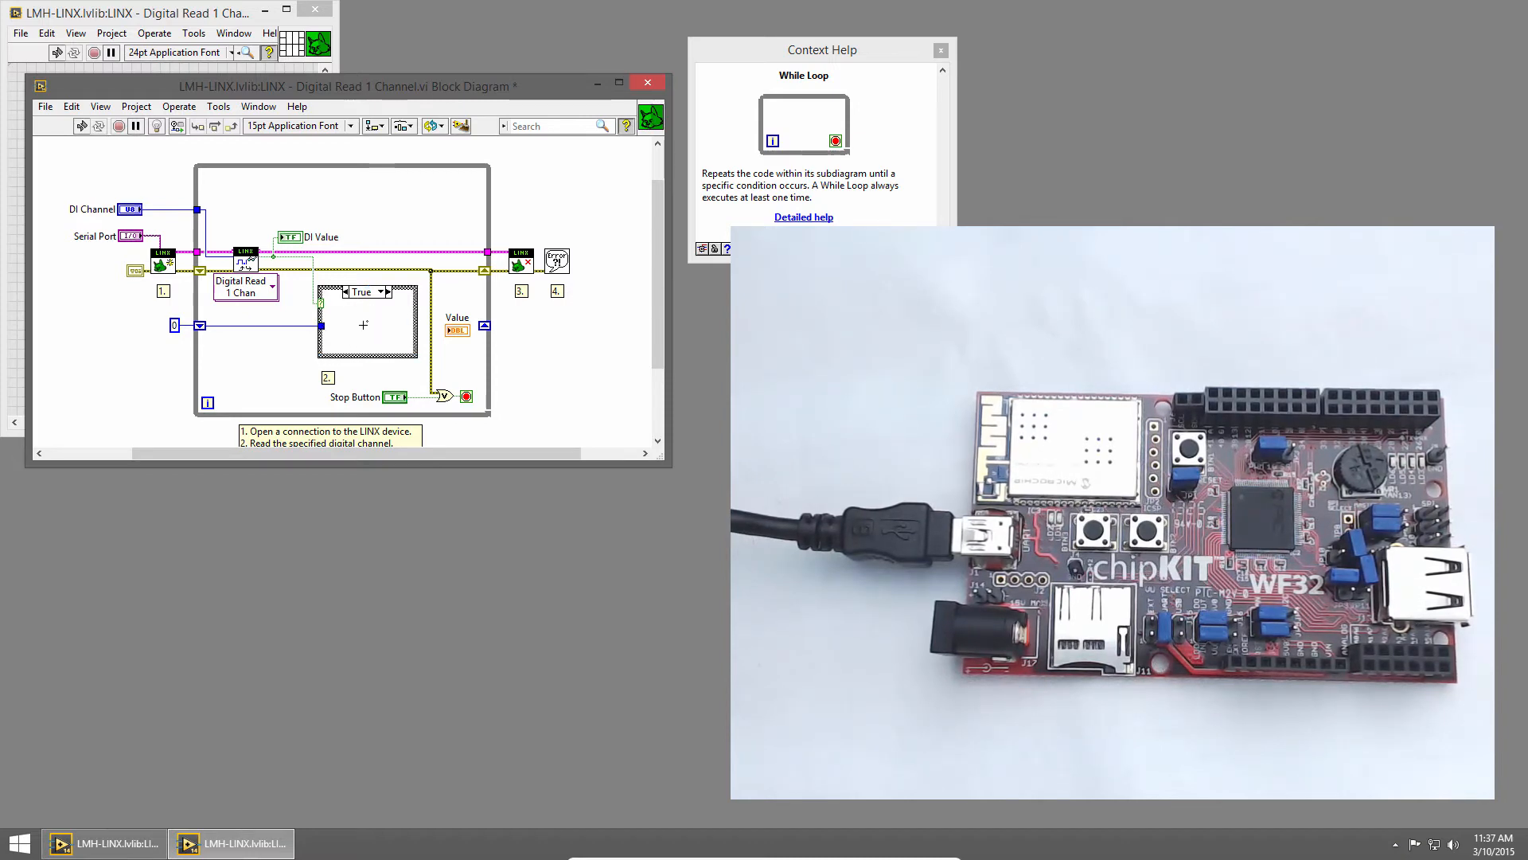
text(ince)
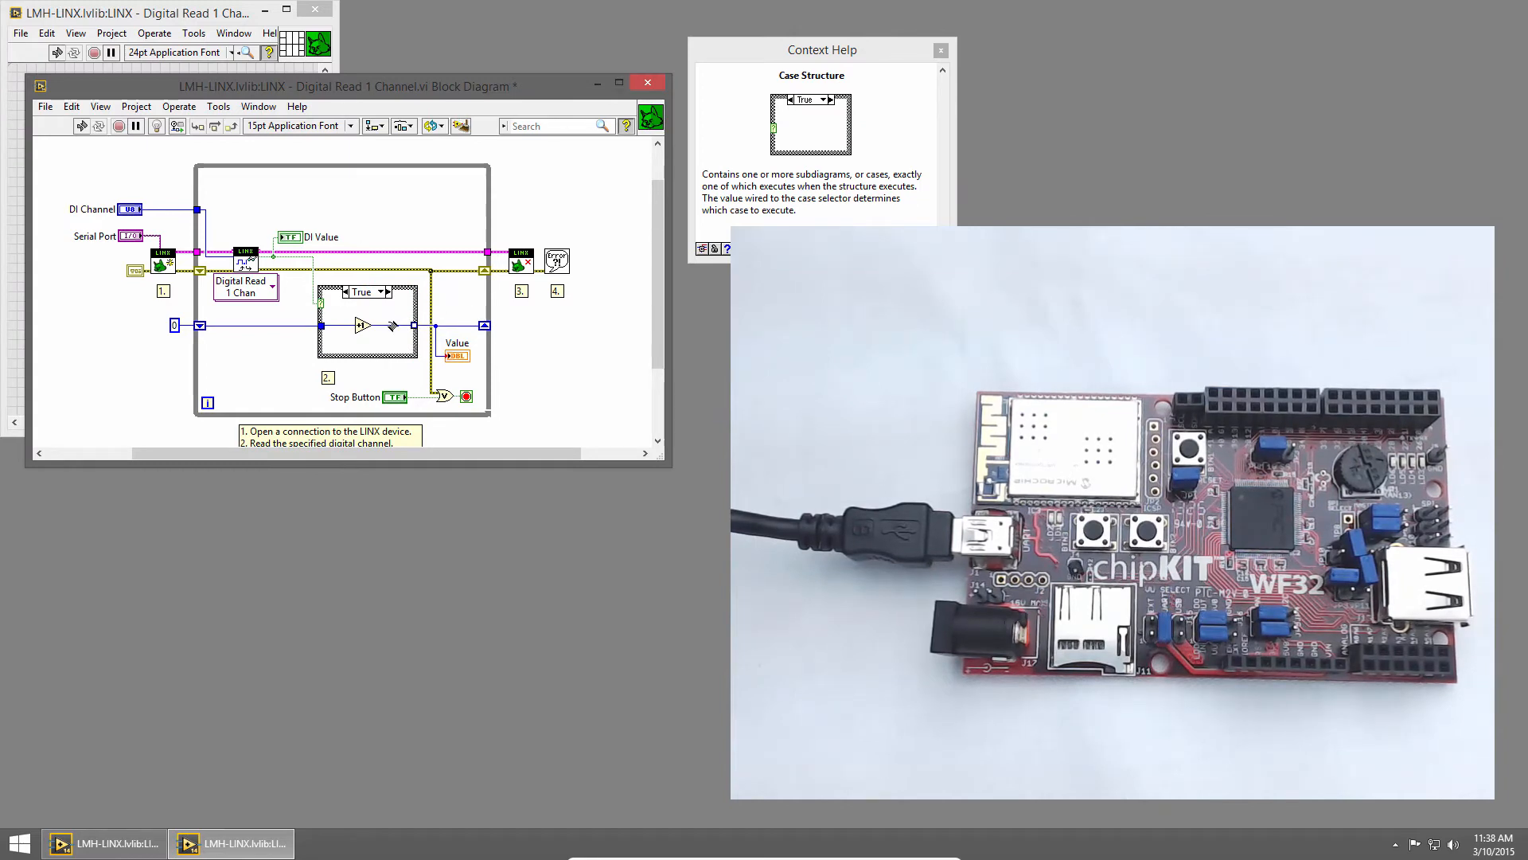
Select the False case from the case selector label
click(379, 289)
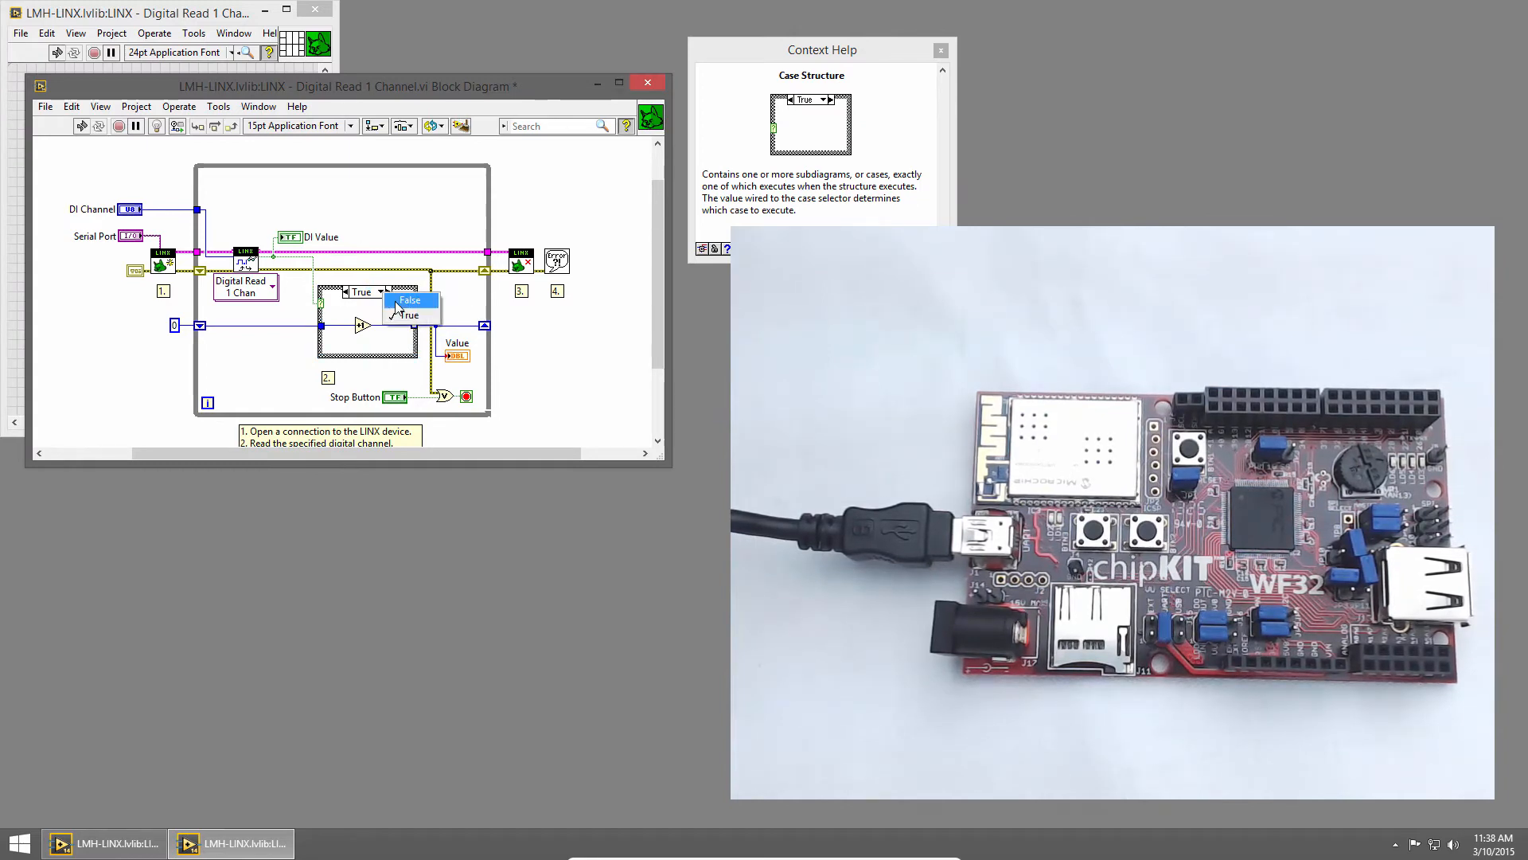
click(405, 315)
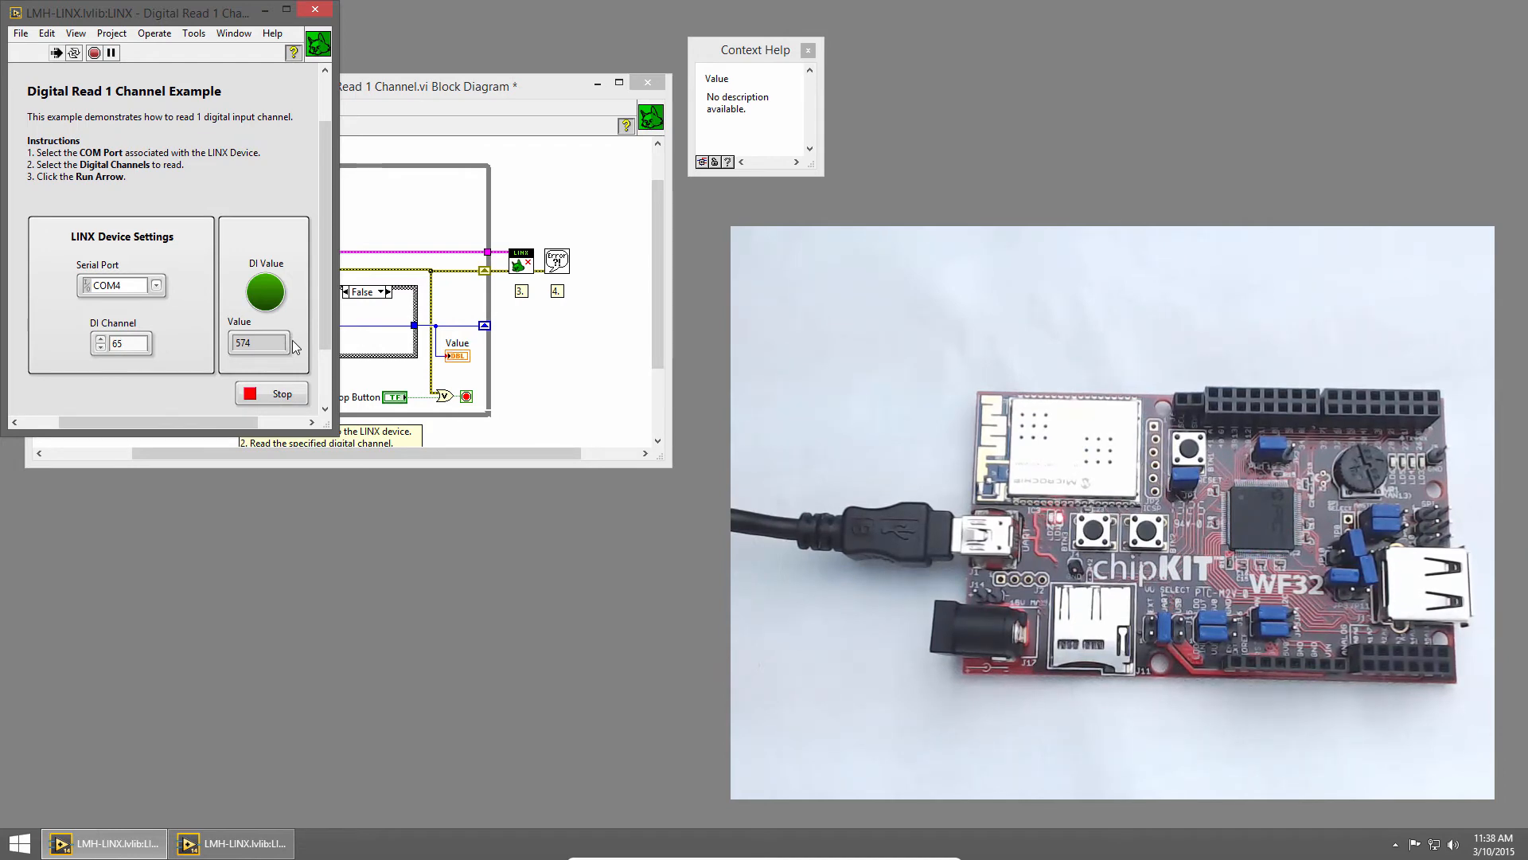
mouse_move(284, 394)
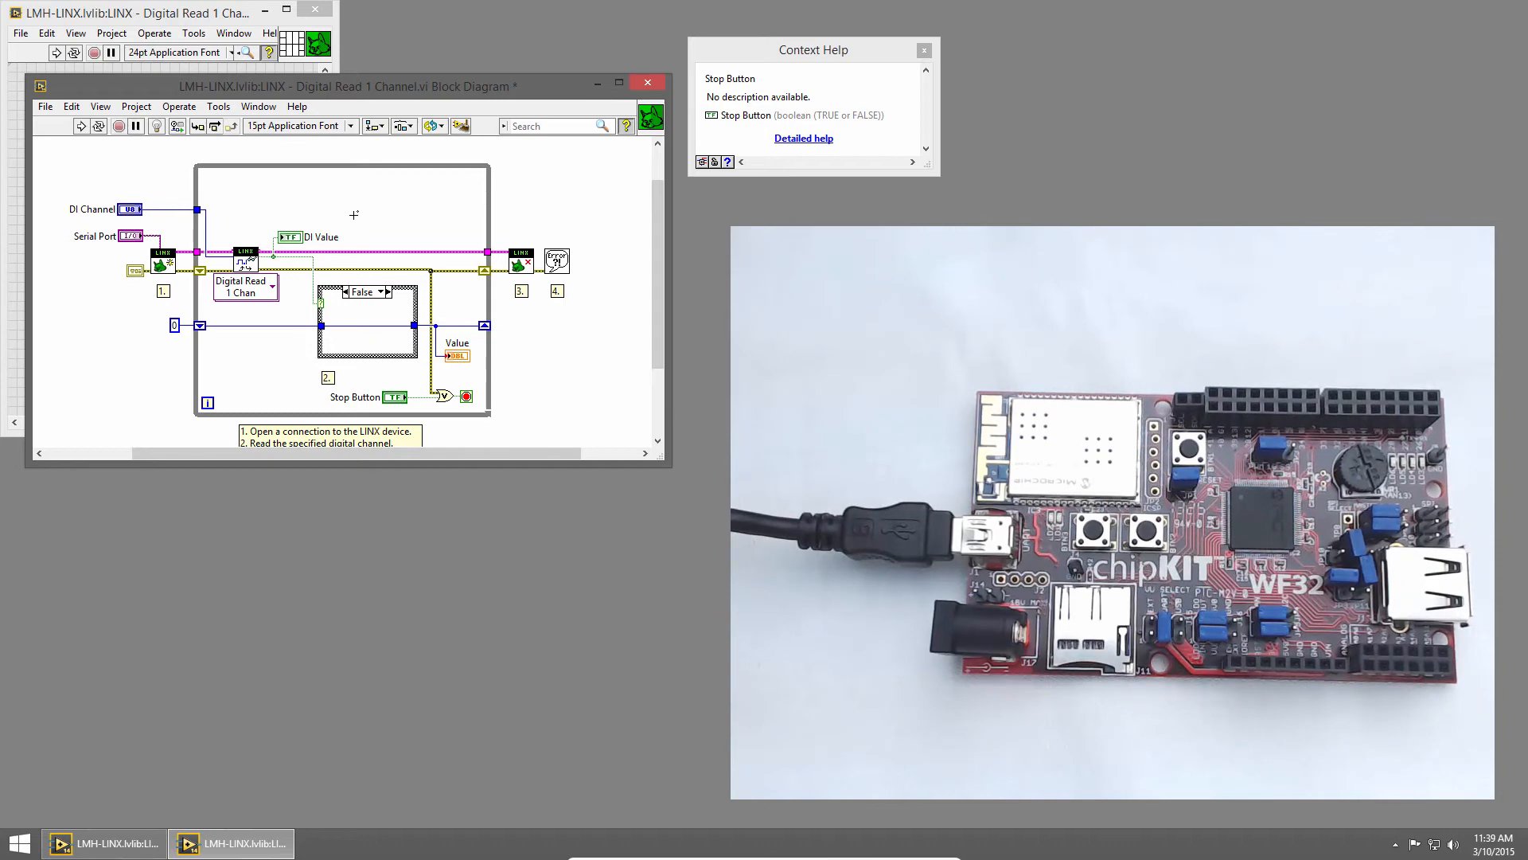
mouse_move(288, 241)
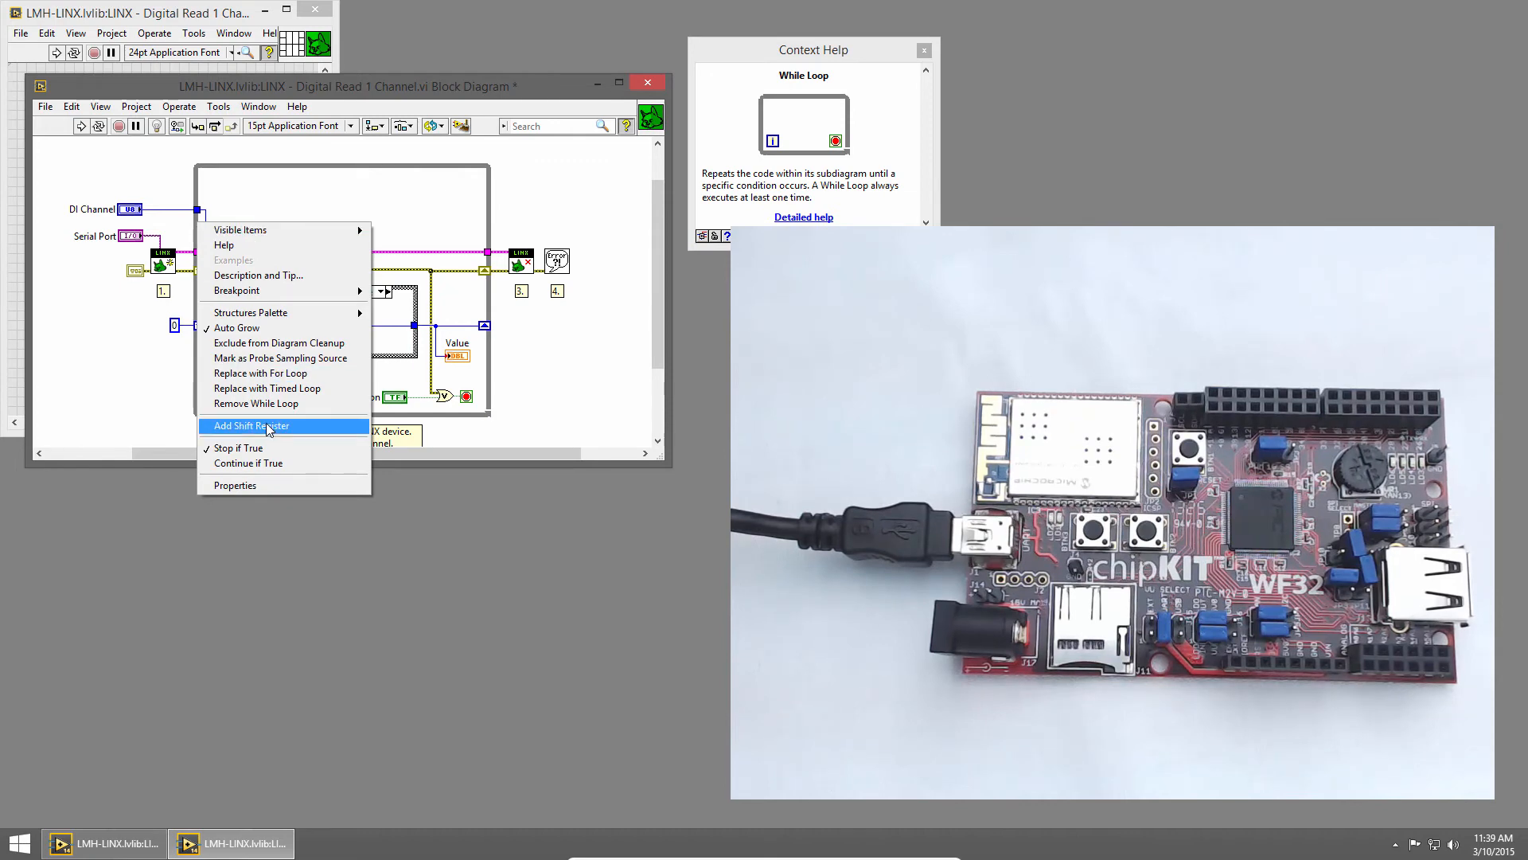
Add another shift register on the while loop border to hold the previous reading
click(251, 426)
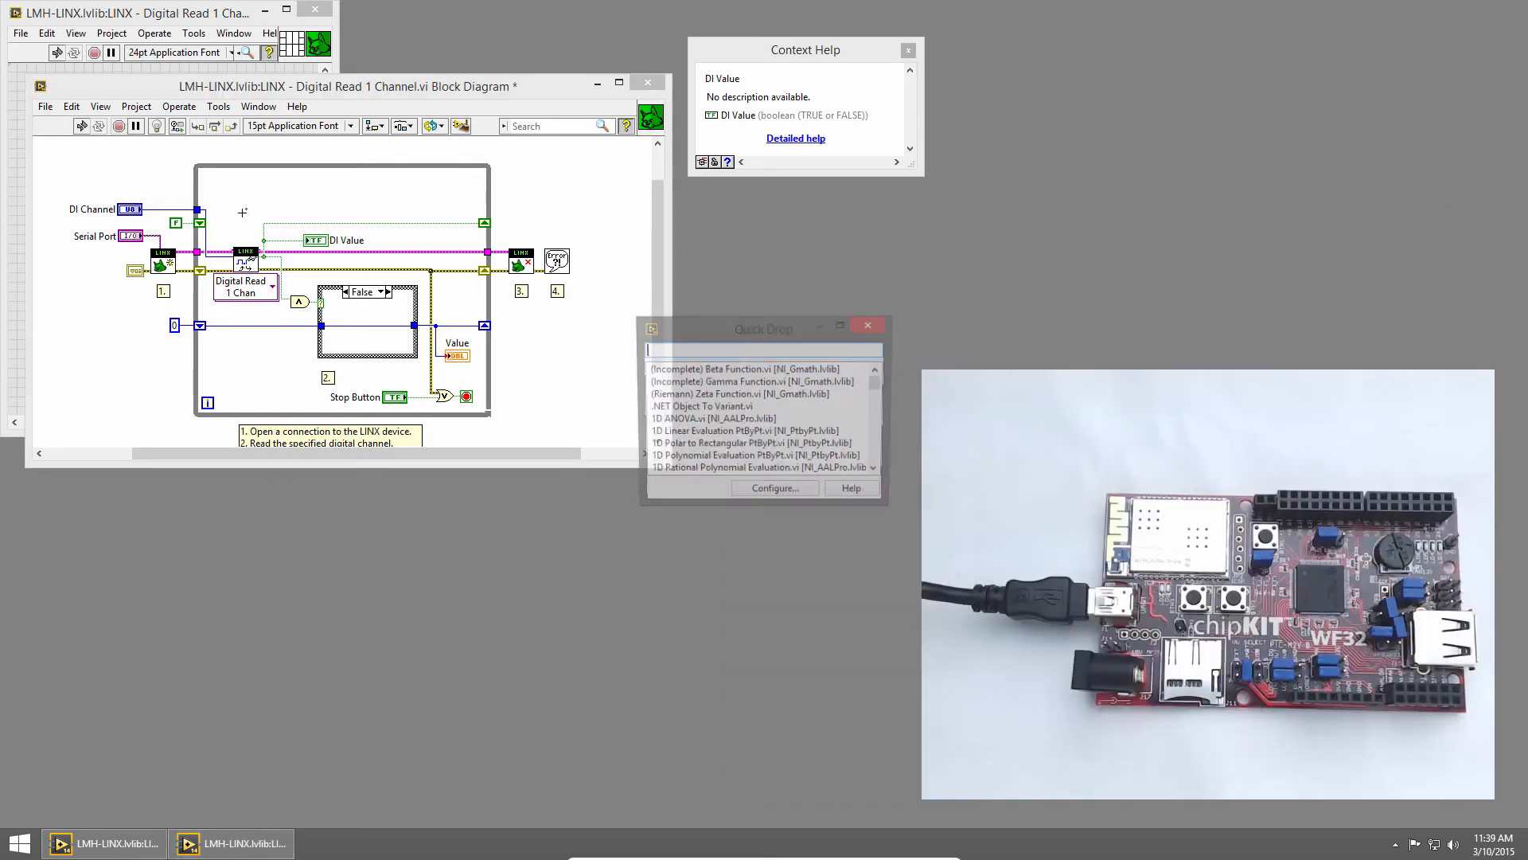
Quick-drop a Not function for the edge detection and return the case structure to its True case
text(not)
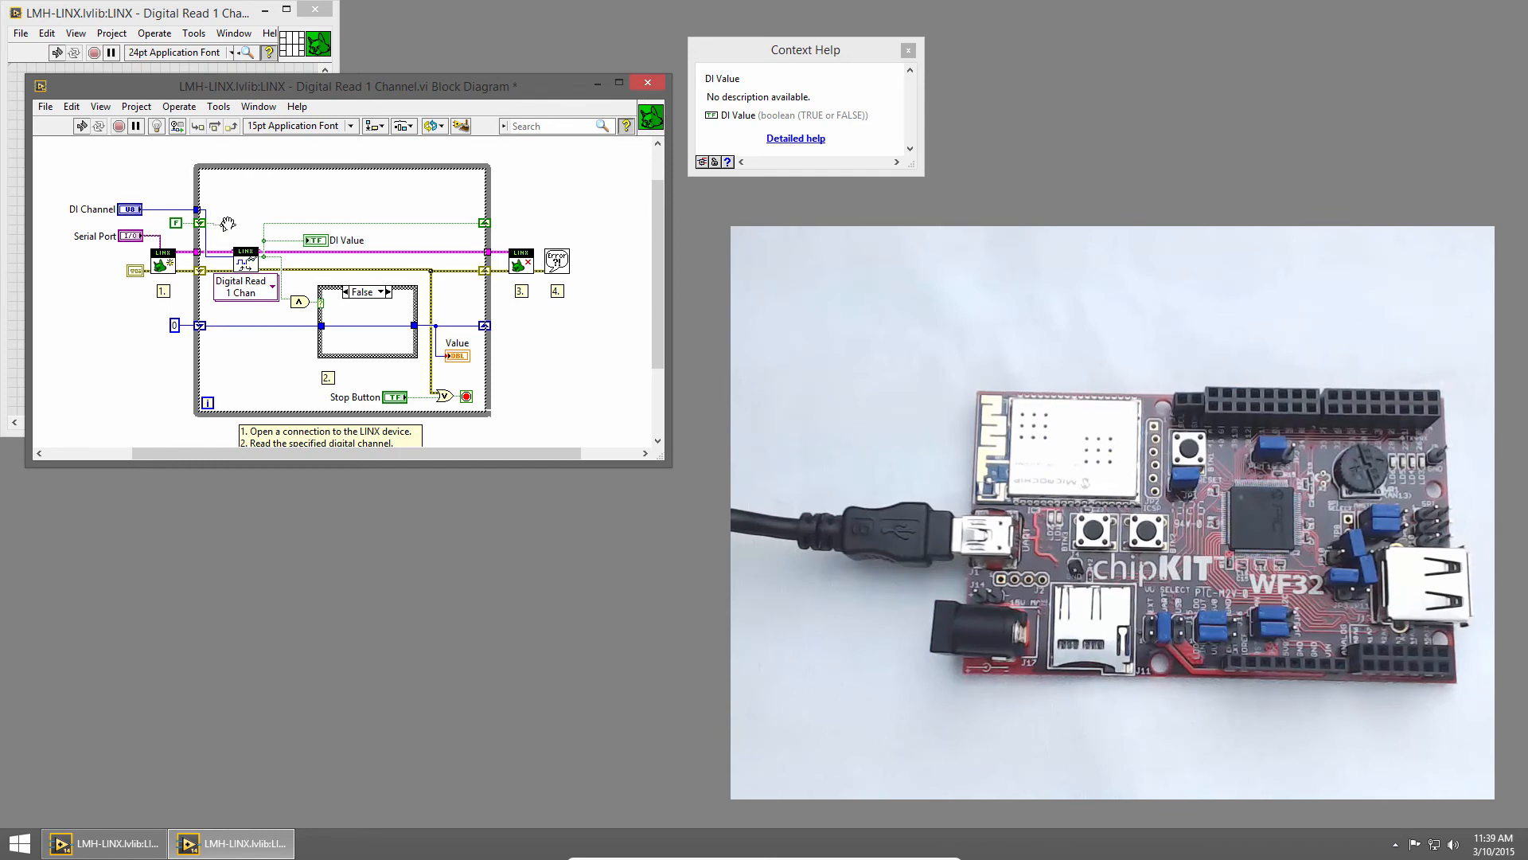
mouse_move(298, 302)
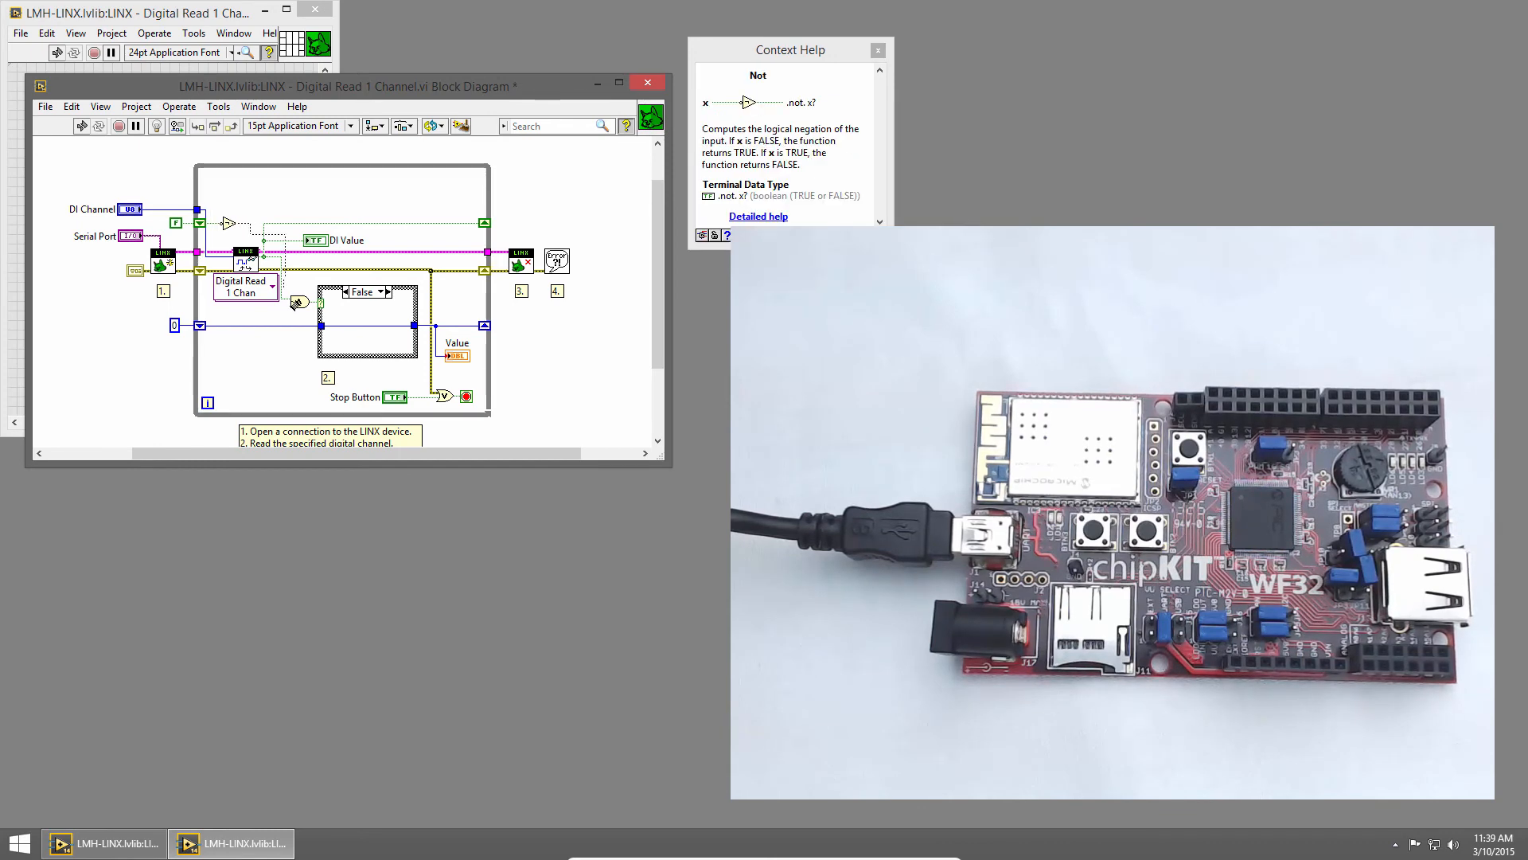
mouse_move(296, 302)
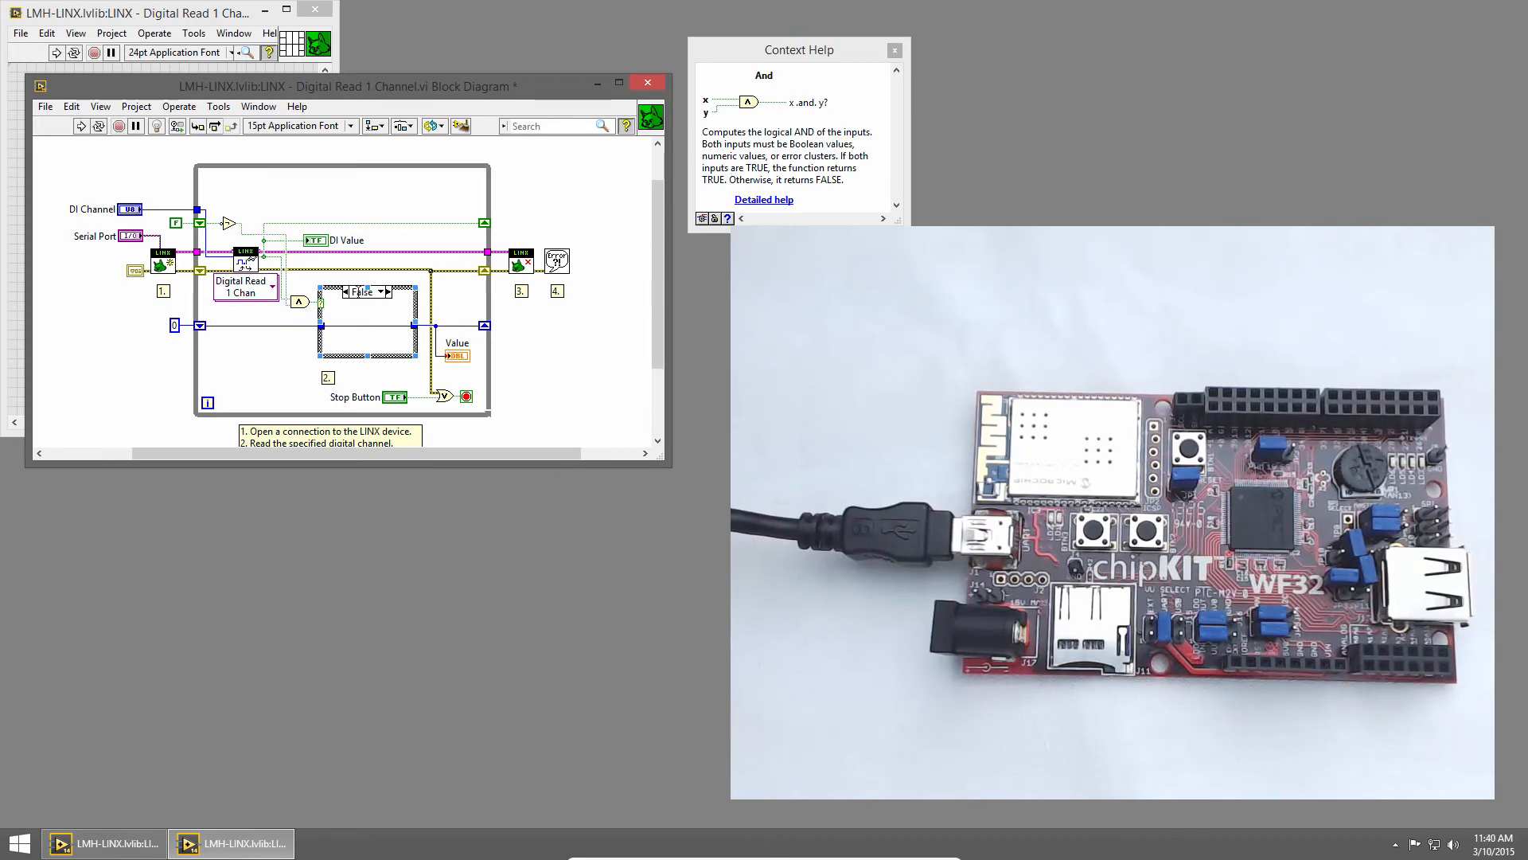
click(384, 291)
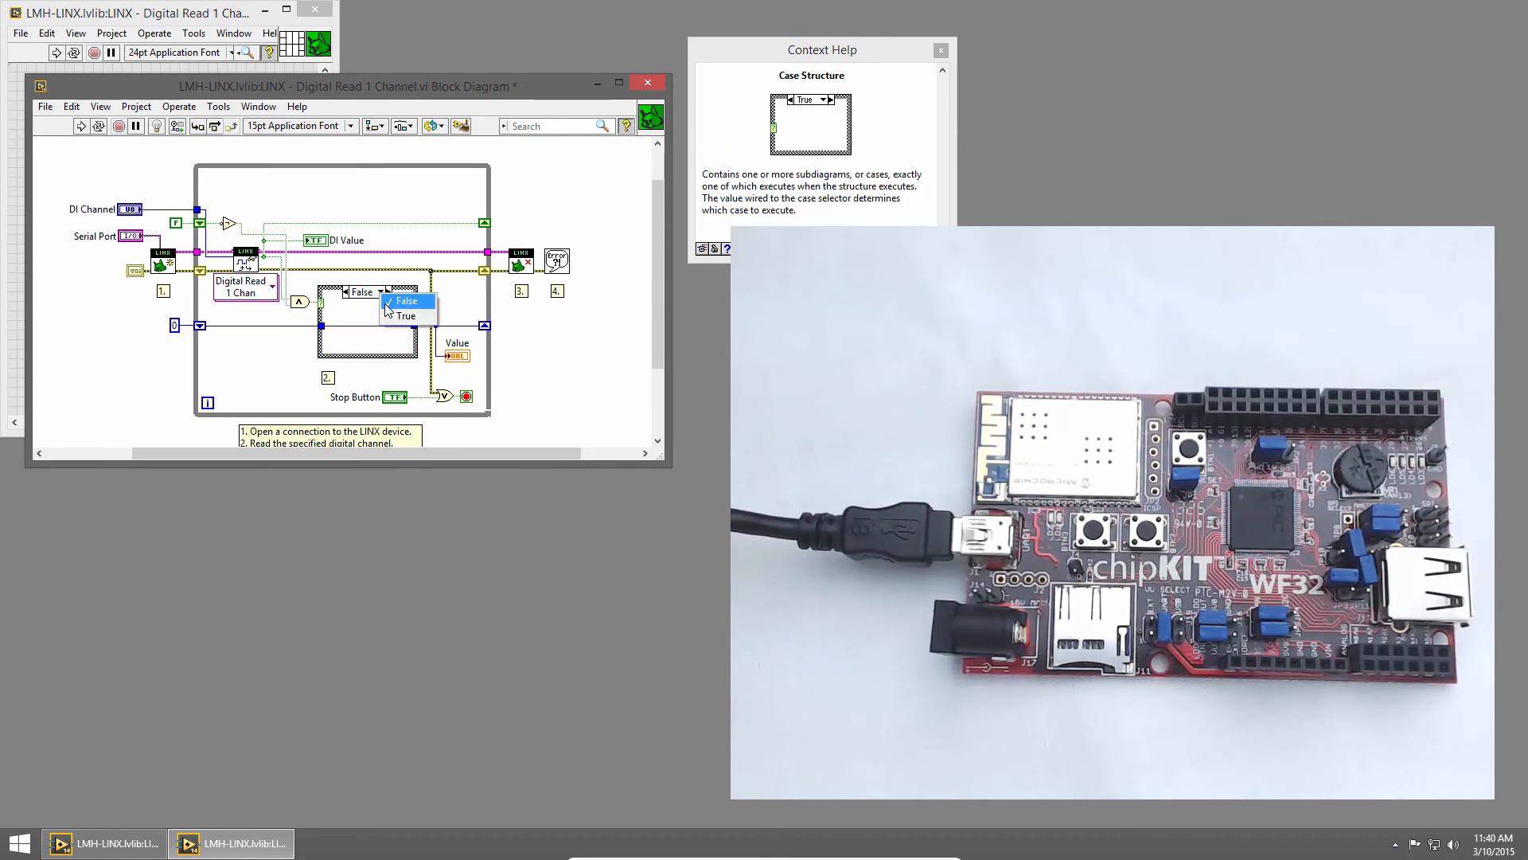
click(406, 315)
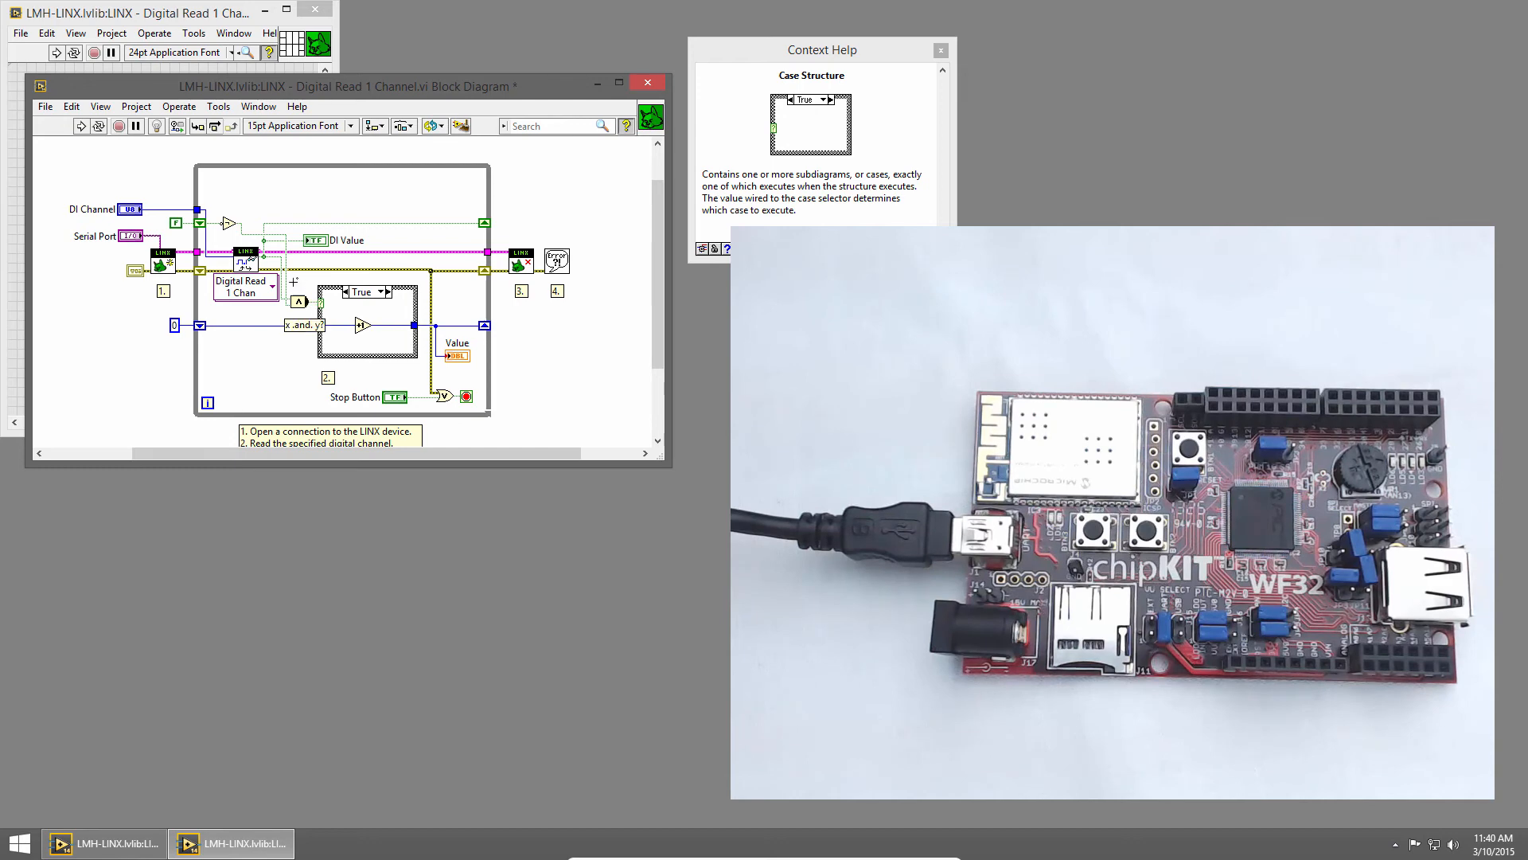